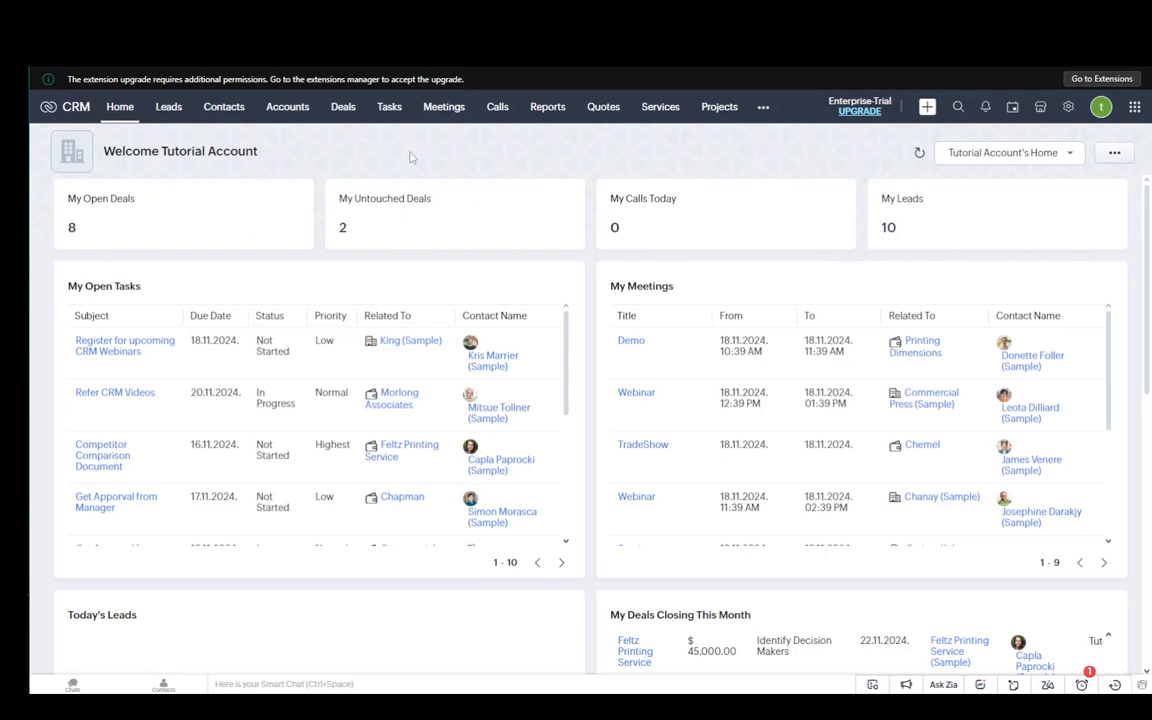
{"action": "mouse_move", "coordinate": [352, 140]}
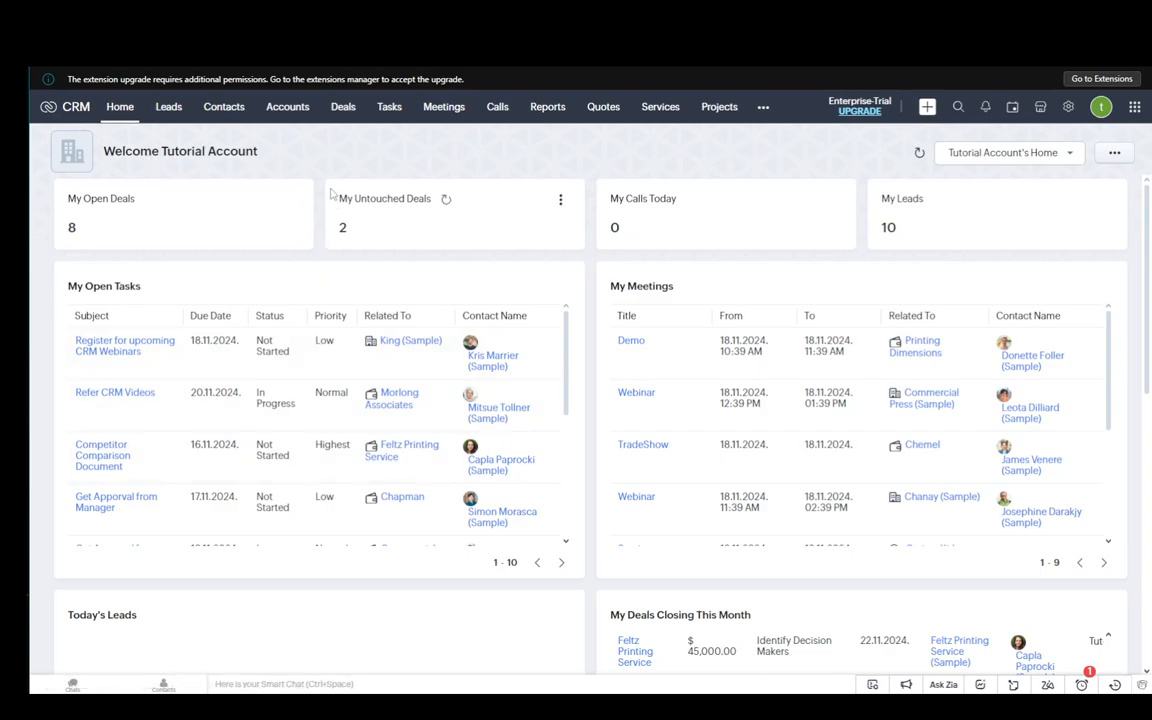
{"action": "mouse_move", "coordinate": [334, 196]}
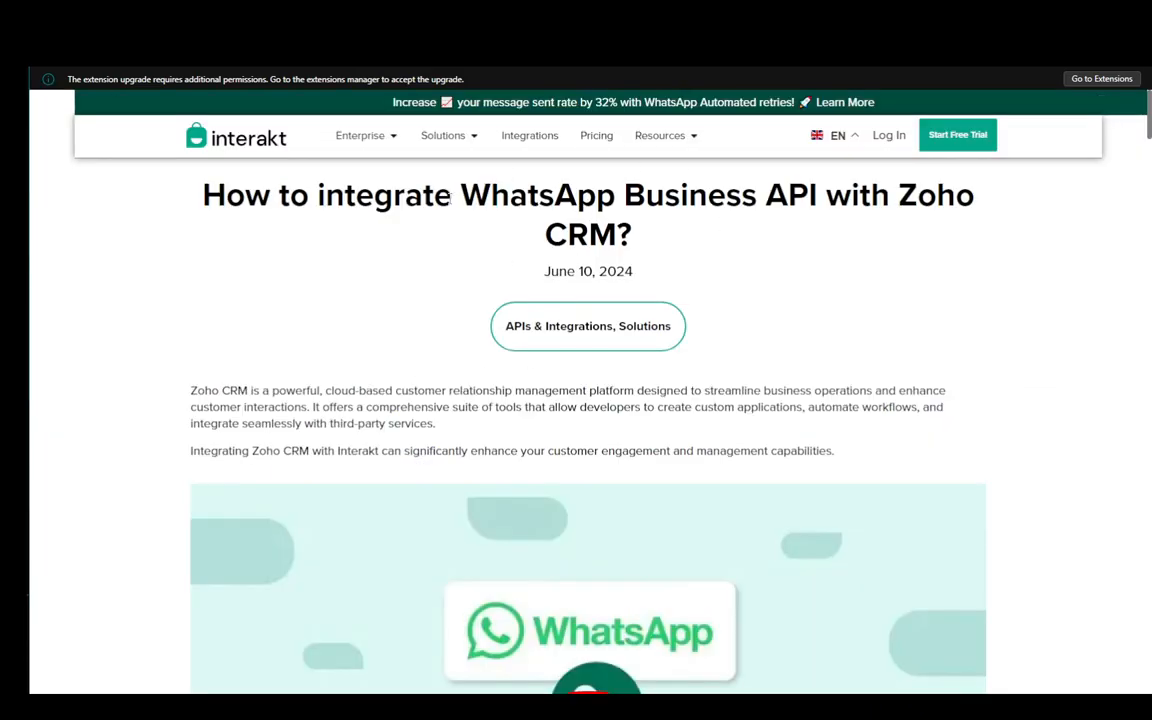
- Scroll past the intro image to the Key Benefits and the first steps: sign up and select Zoho CRM
{"action": "scroll", "scroll_direction": "down", "scroll_amount": 3}
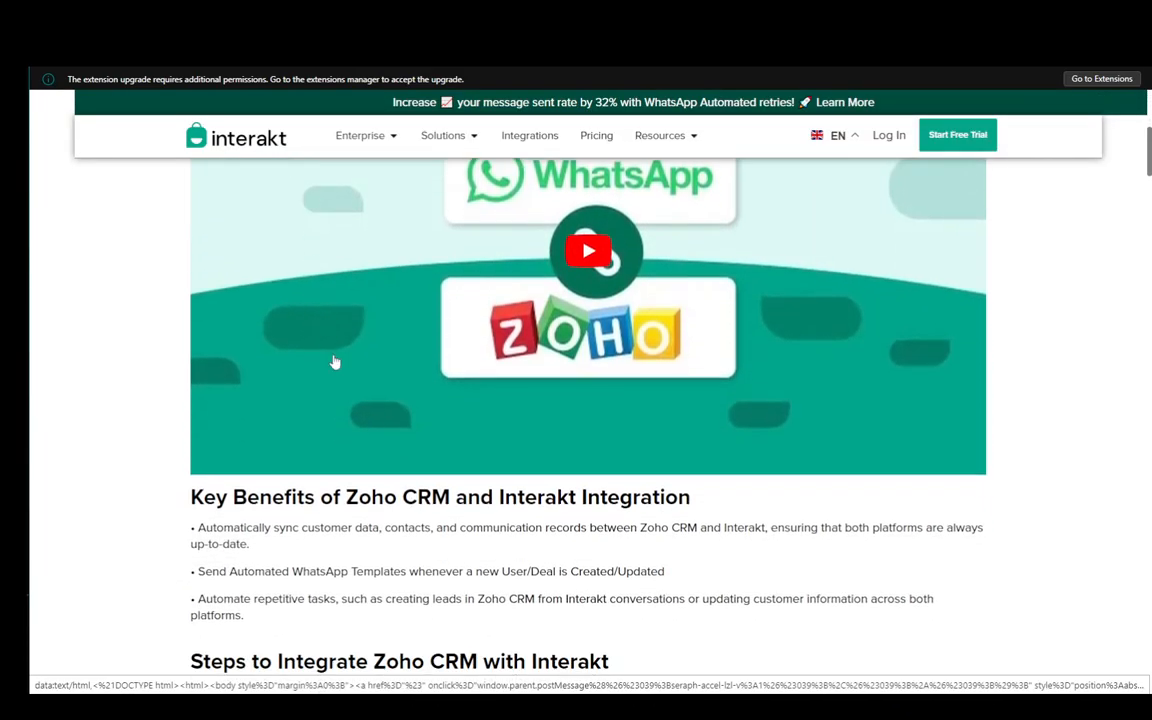
{"action": "scroll", "scroll_direction": "up", "scroll_amount": 3}
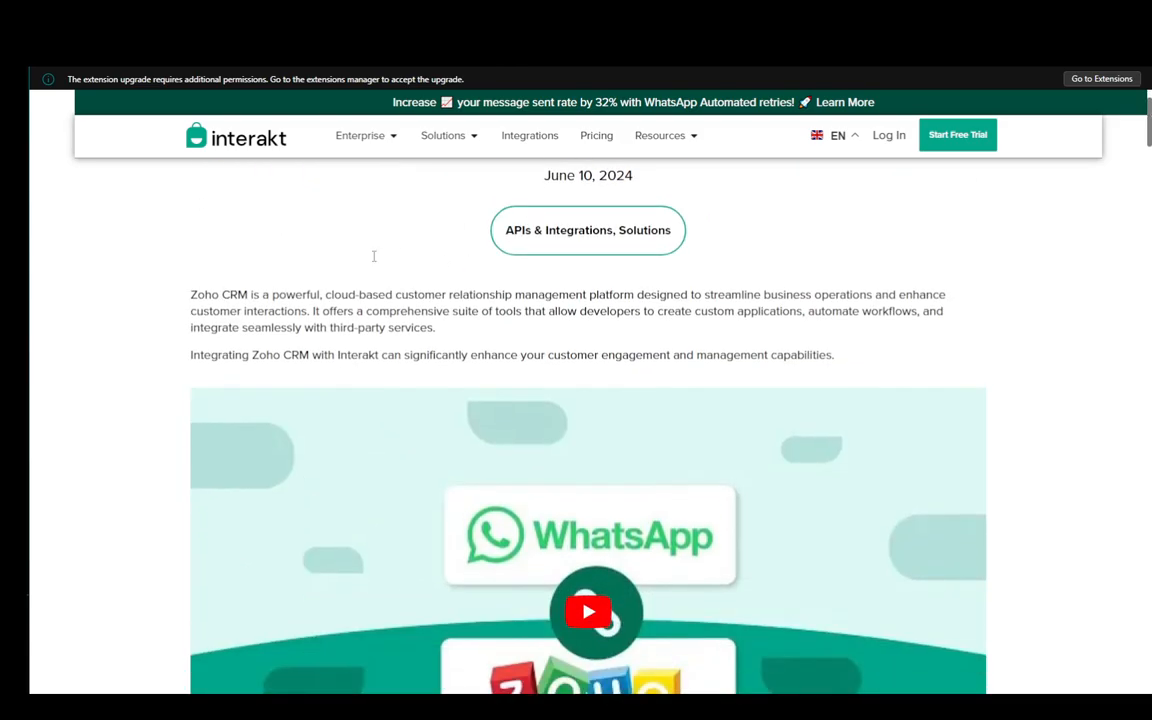
{"action": "scroll", "scroll_direction": "down", "scroll_amount": 3}
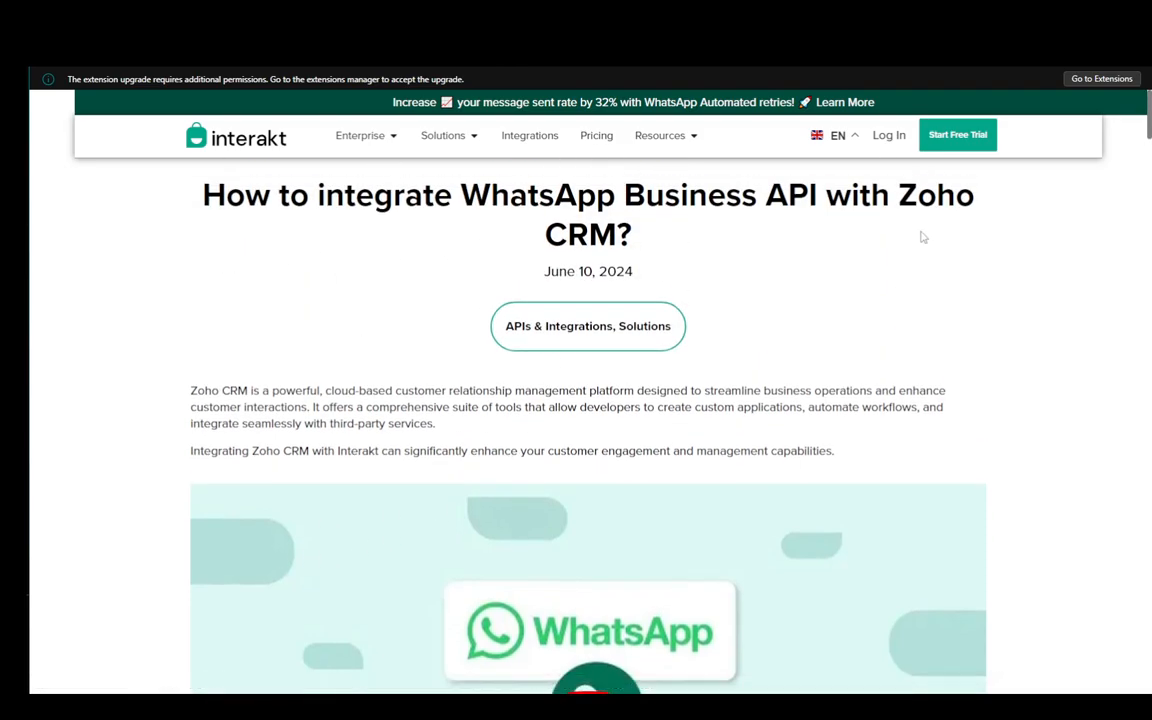
{"action": "scroll", "scroll_direction": "down", "scroll_amount": 3}
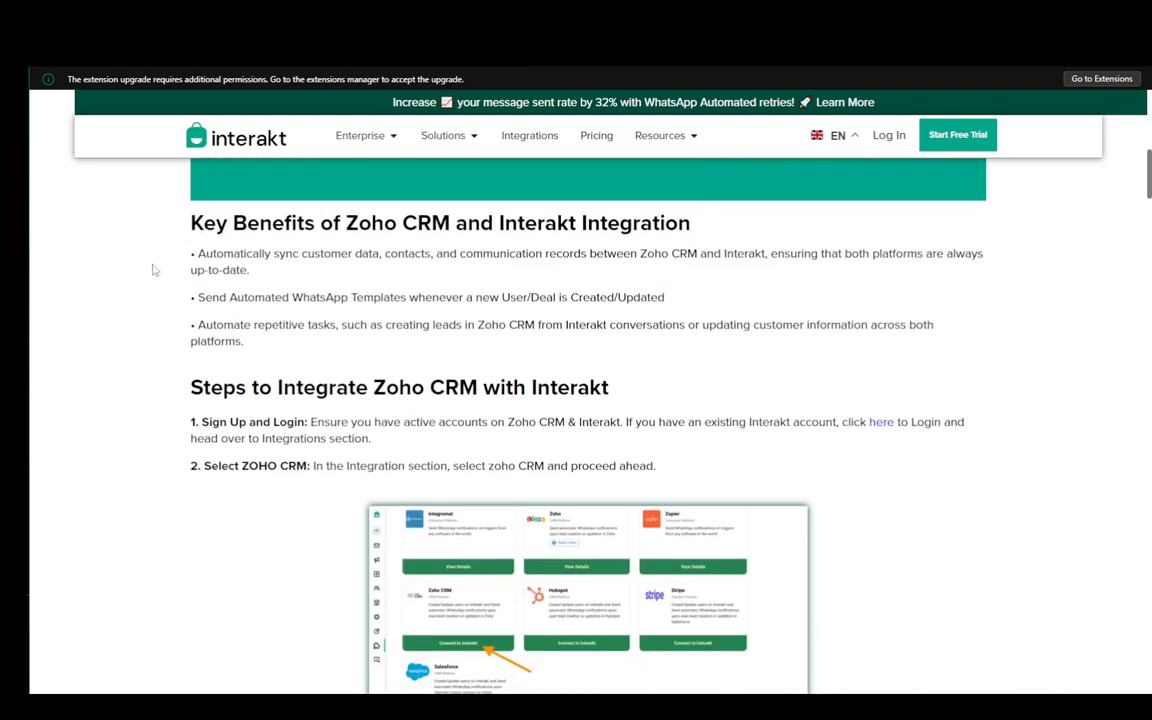
- Scroll past the Select ZOHO CRM screenshots to step 3, Select the Workflow Template
{"action": "scroll", "scroll_direction": "down", "scroll_amount": 3}
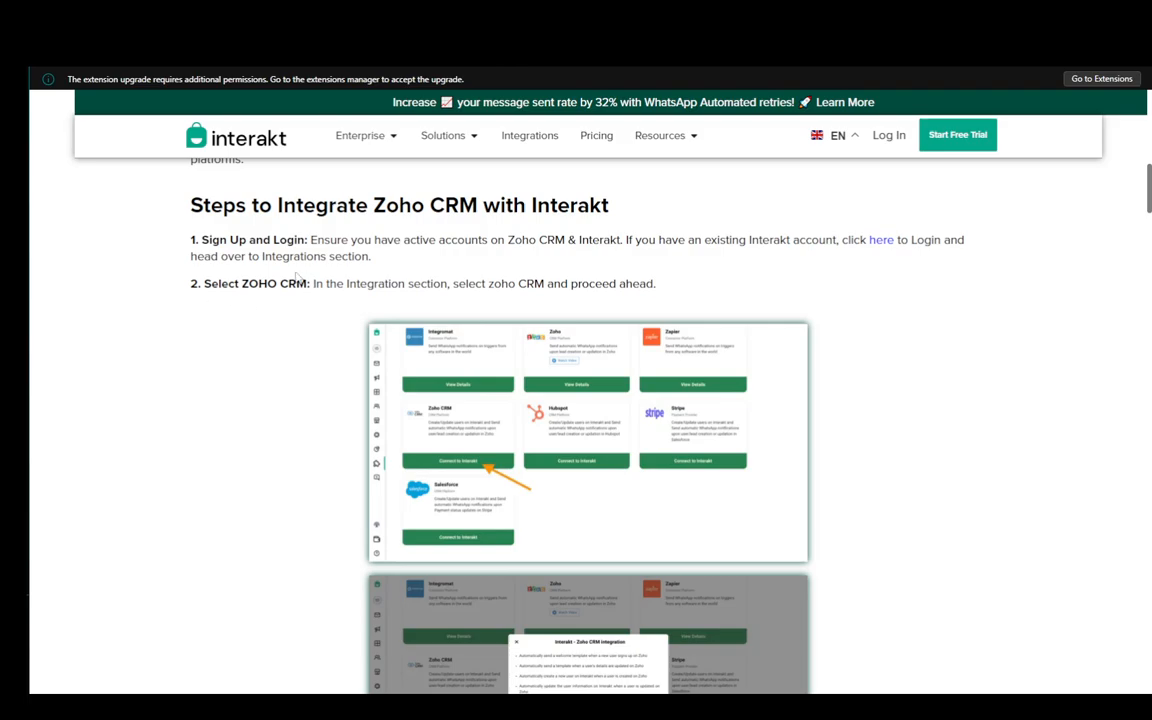
{"action": "mouse_move", "coordinate": [470, 282]}
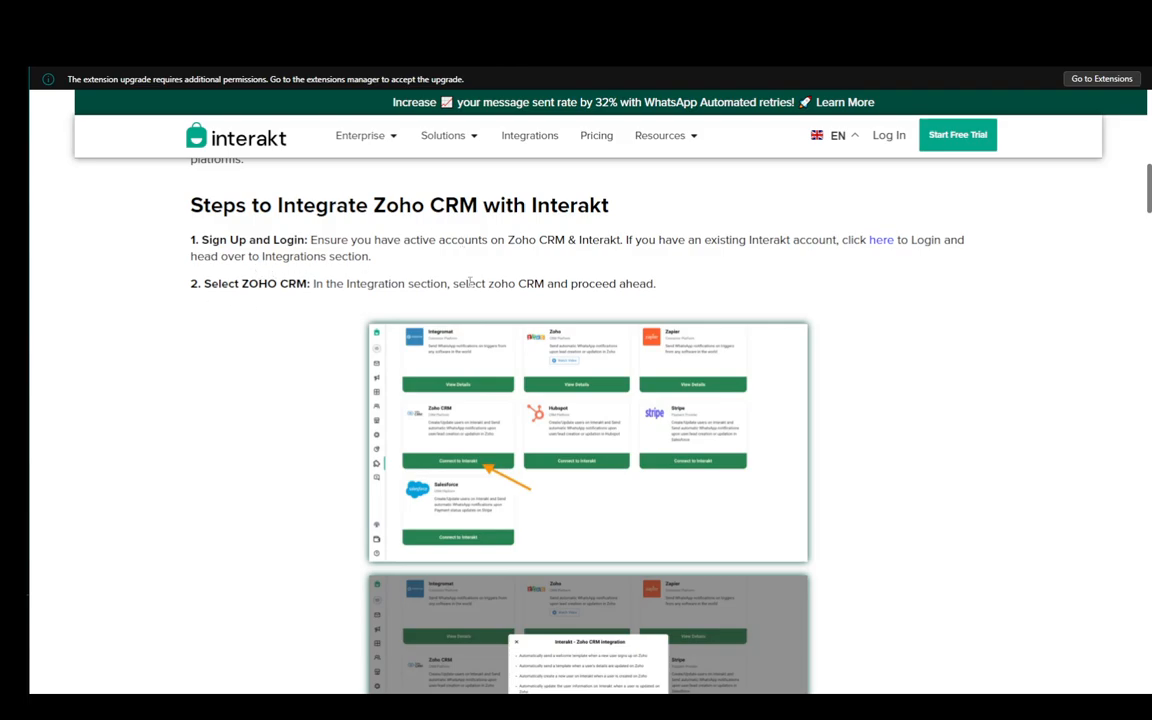
{"action": "mouse_move", "coordinate": [584, 248]}
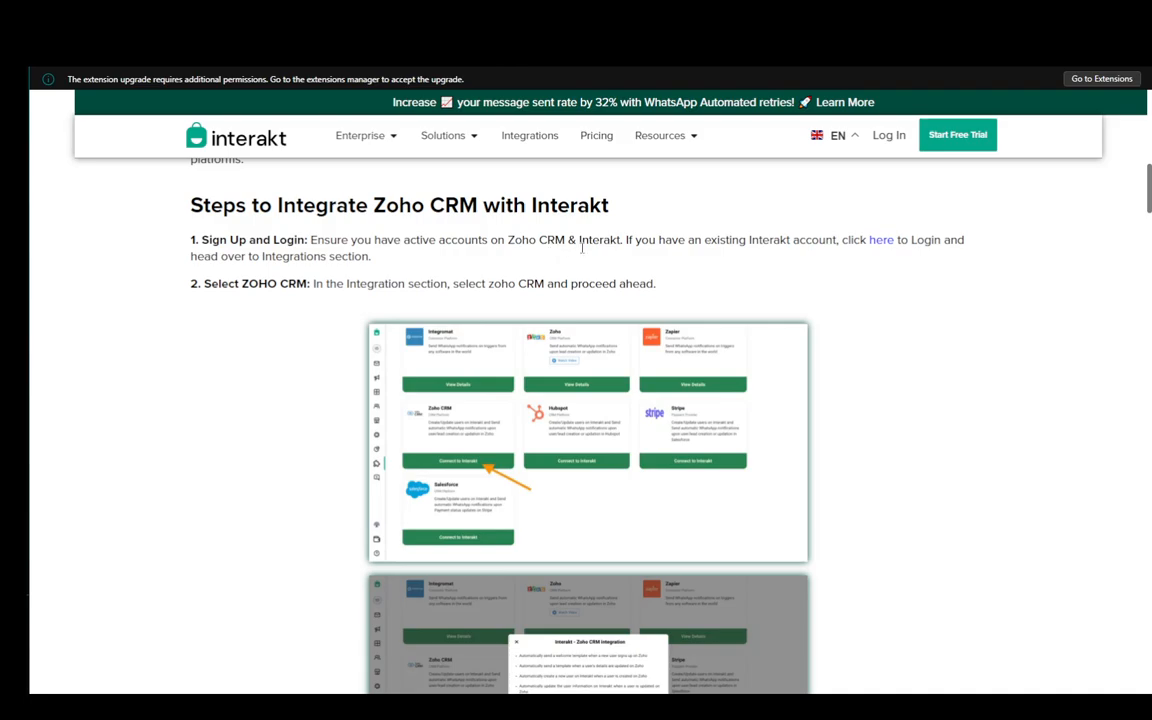
{"action": "mouse_move", "coordinate": [760, 202]}
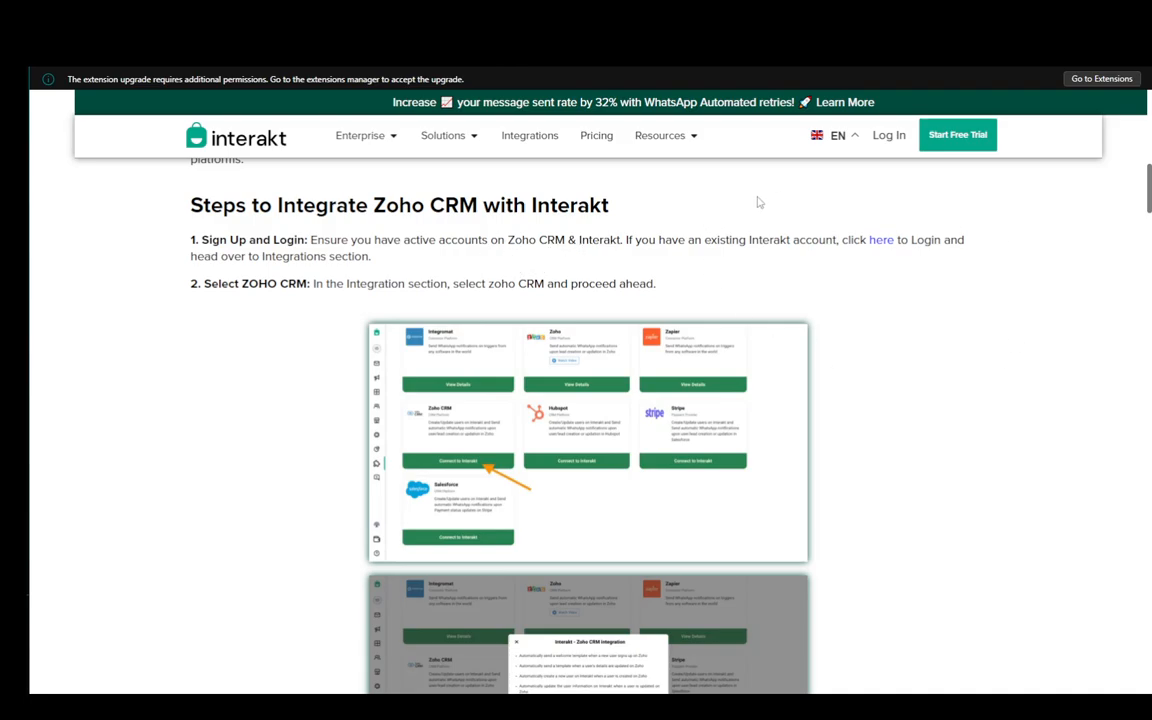
{"action": "scroll", "scroll_direction": "down", "scroll_amount": 3}
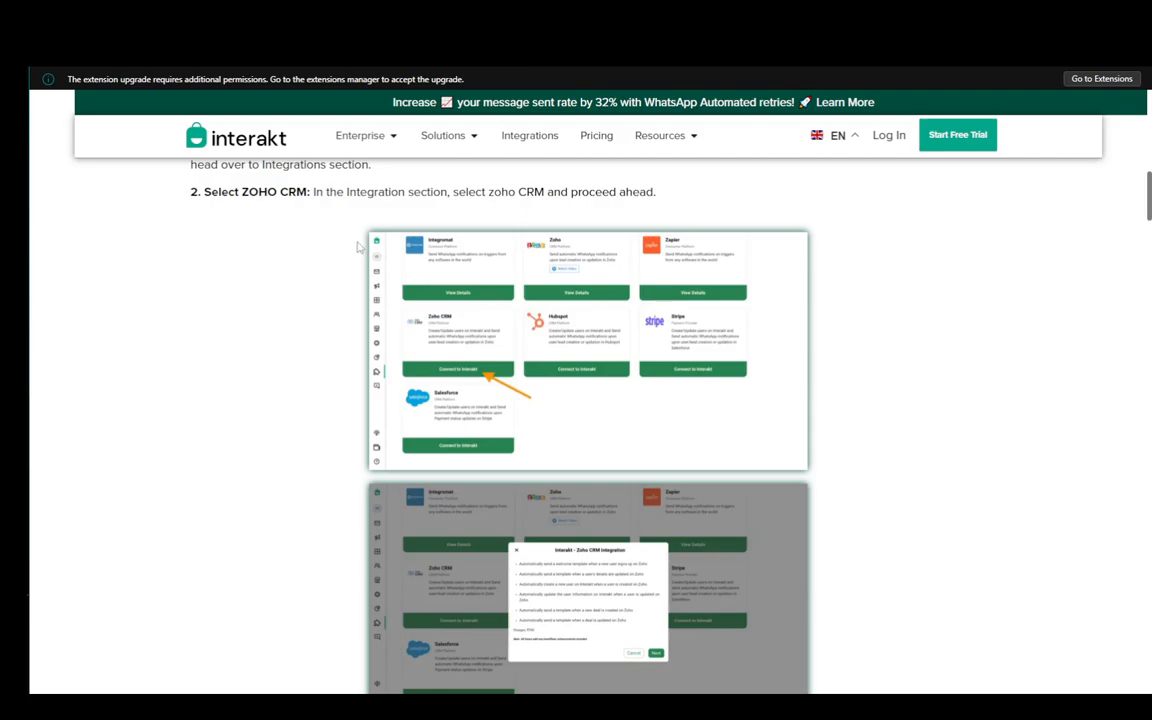
{"action": "scroll", "scroll_direction": "up", "scroll_amount": 3}
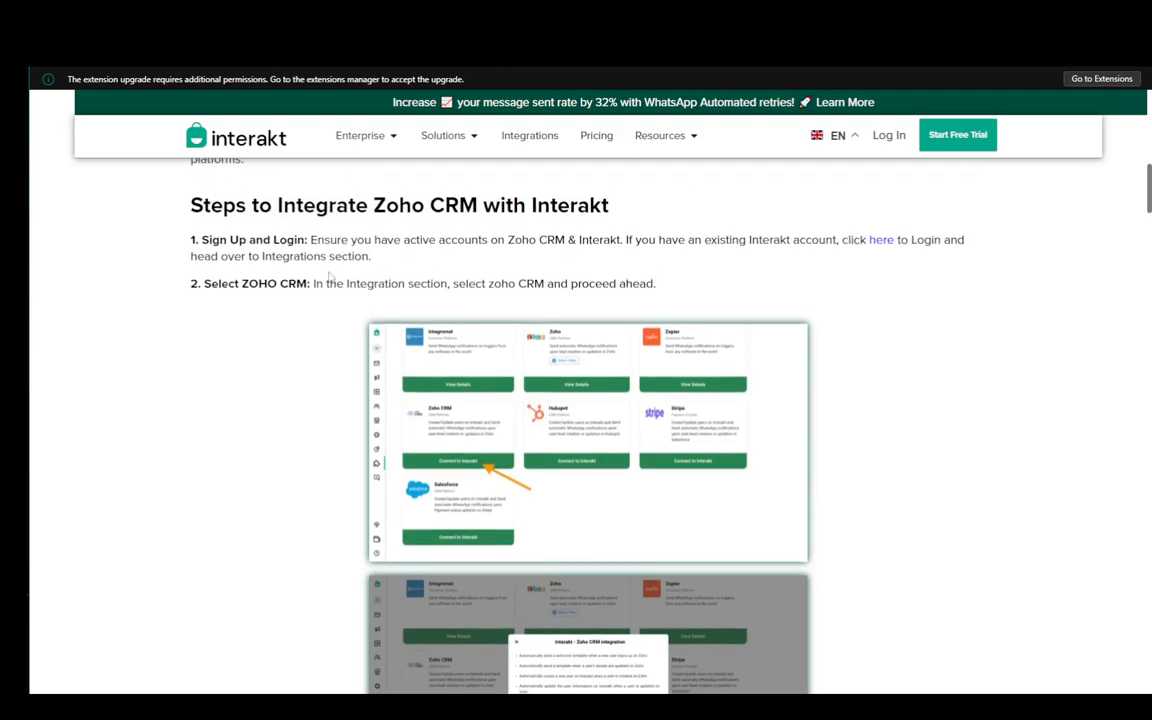
{"action": "scroll", "scroll_direction": "down", "scroll_amount": 3}
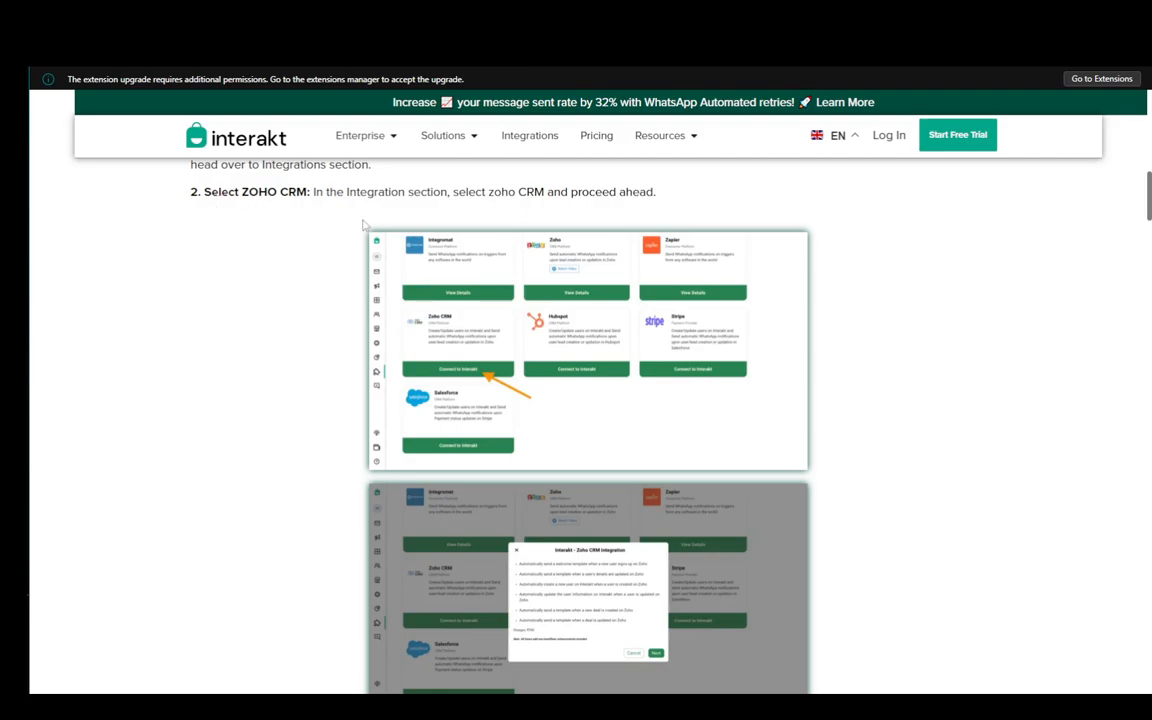
{"action": "mouse_move", "coordinate": [372, 198]}
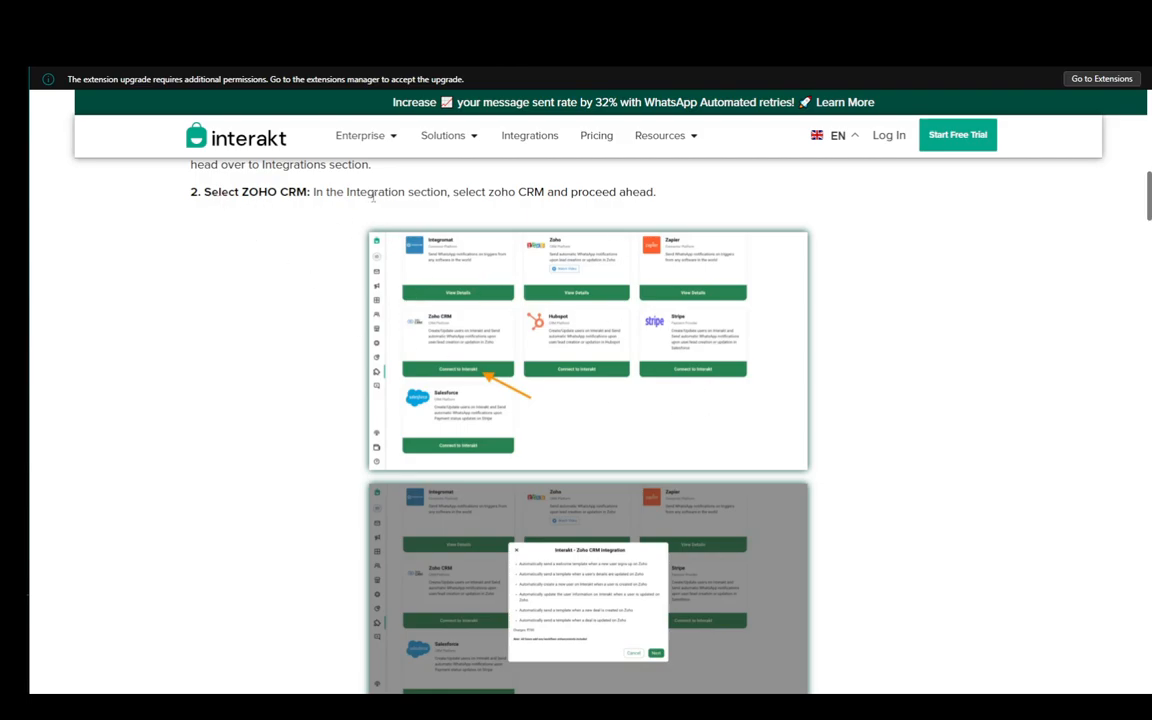
{"action": "scroll", "scroll_direction": "down", "scroll_amount": 3}
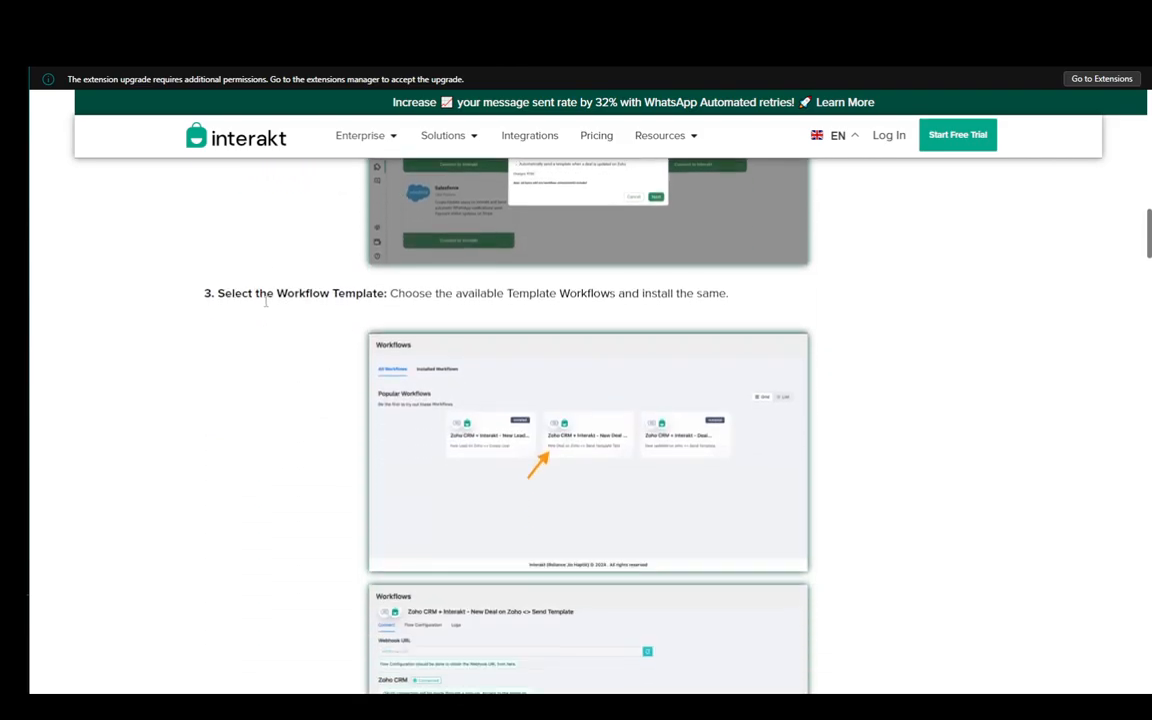
- Scroll past the workflow template screenshots to step 4, Connect Zoho CRM and Interakt via Edit Settings
{"action": "scroll", "scroll_direction": "down", "scroll_amount": 3}
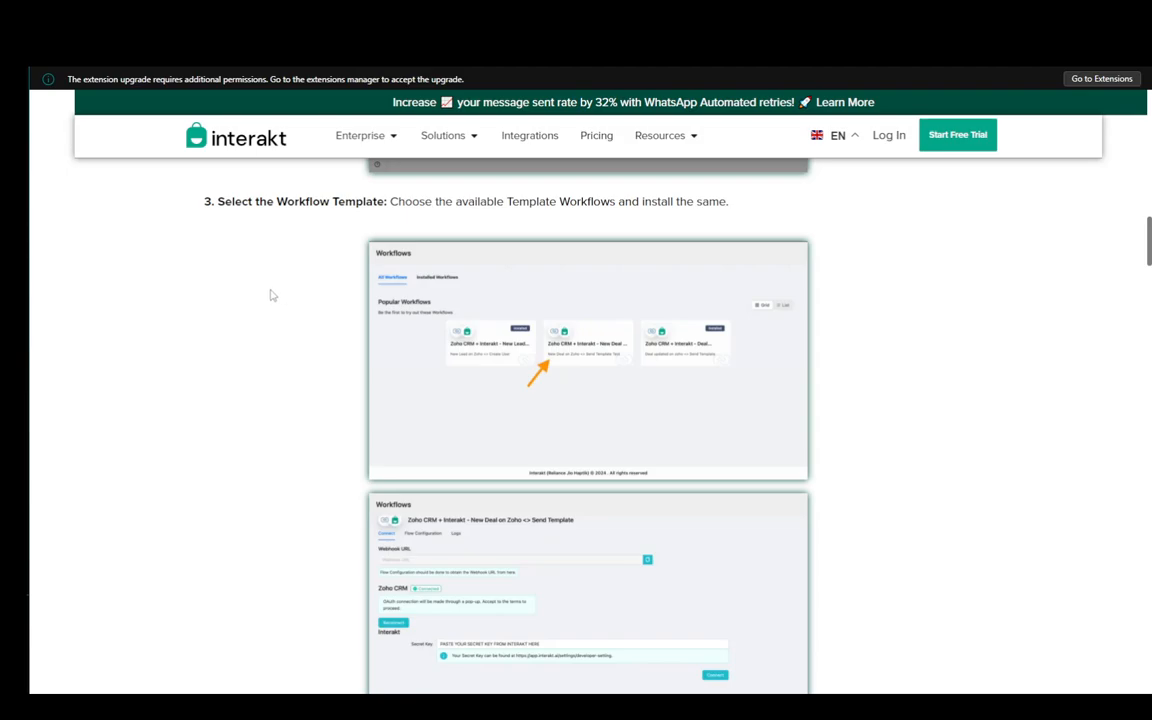
{"action": "mouse_move", "coordinate": [492, 334]}
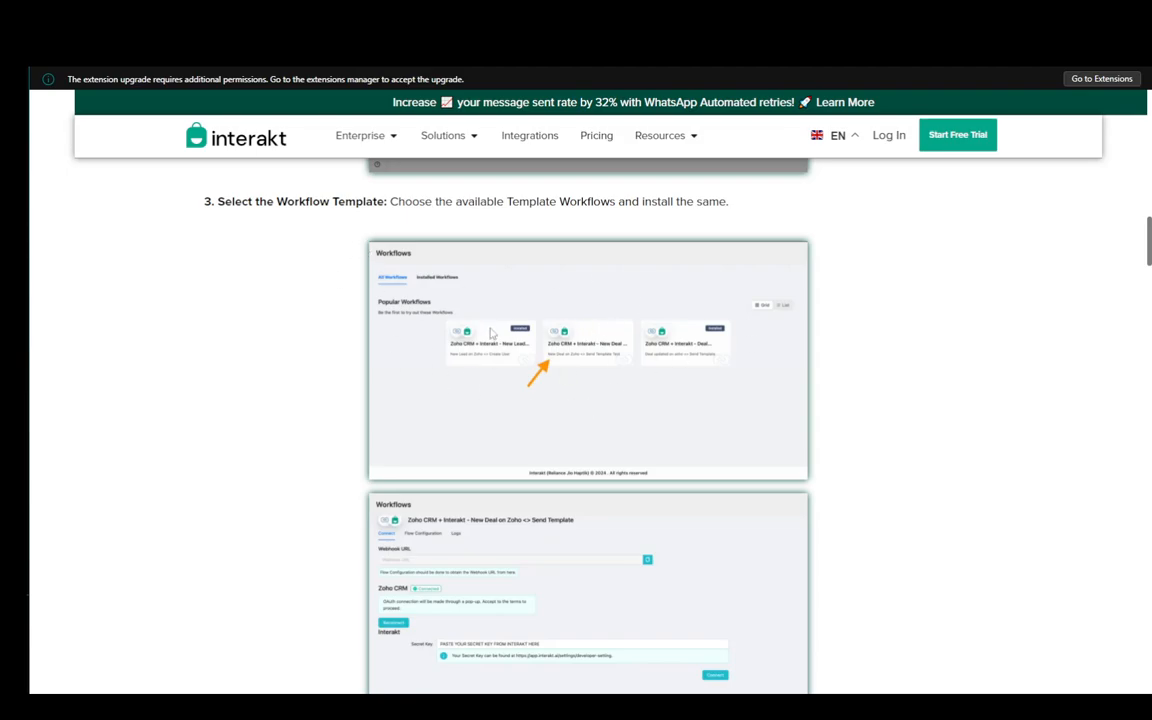
{"action": "scroll", "scroll_direction": "down", "scroll_amount": 3}
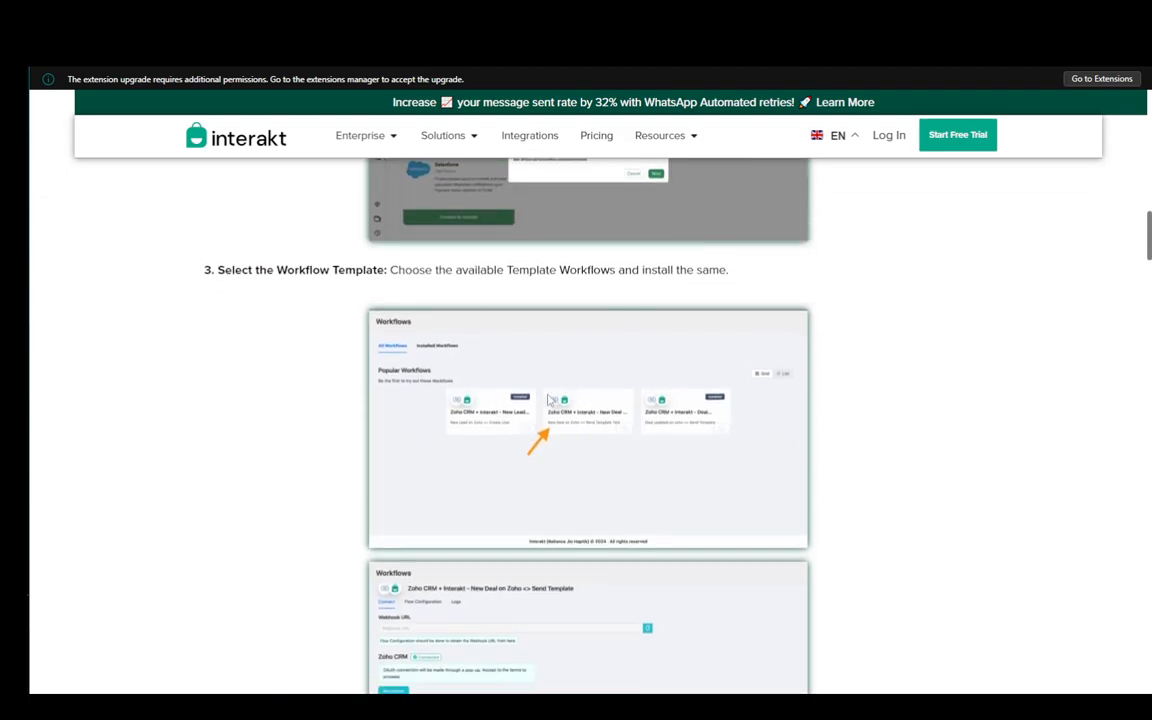
{"action": "scroll", "scroll_direction": "down", "scroll_amount": 3}
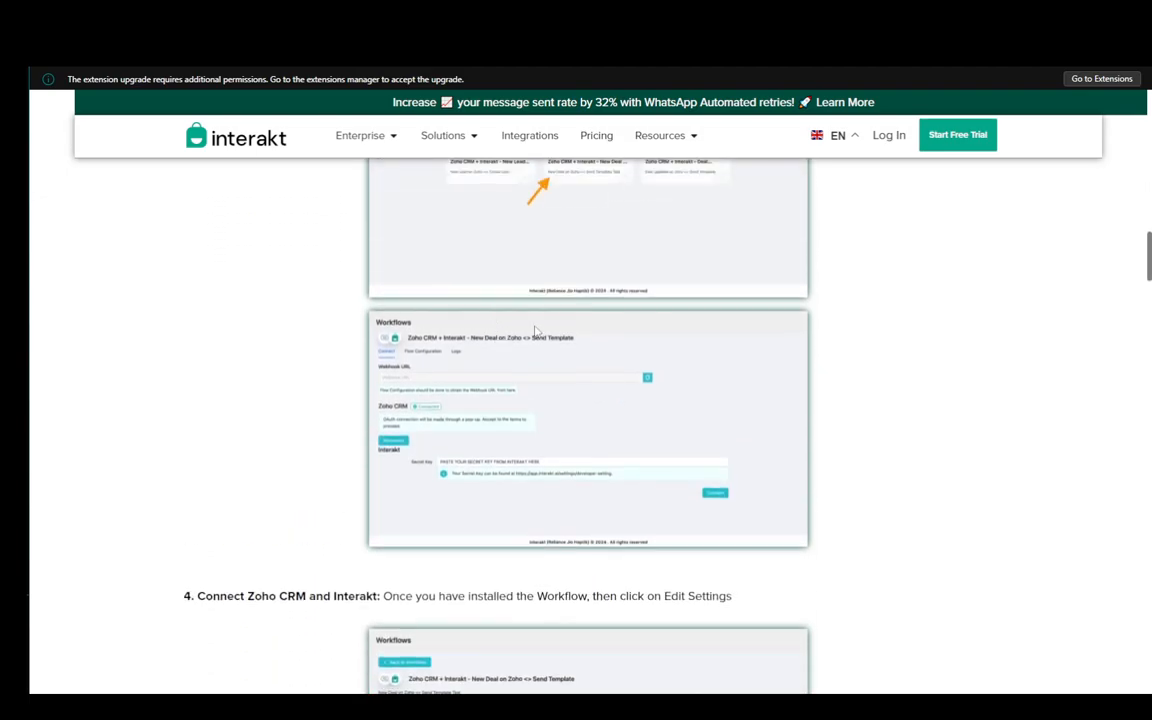
{"action": "scroll", "scroll_direction": "down", "scroll_amount": 3}
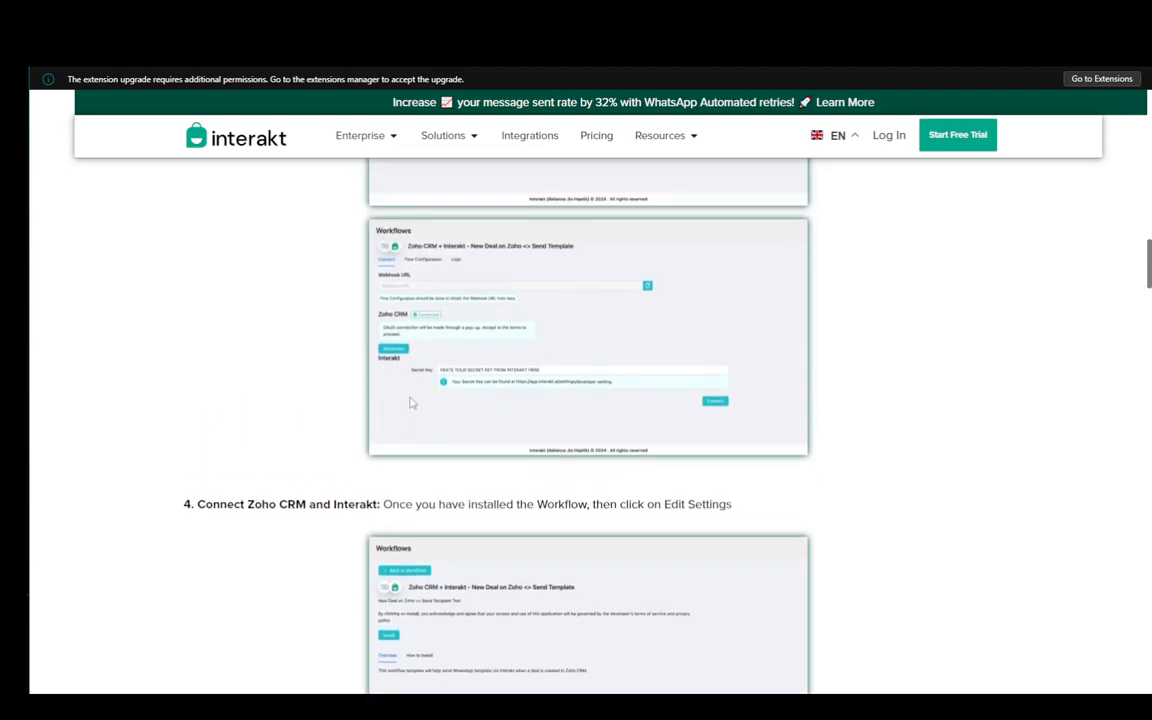
- Scroll through the Zoho CRM and Interakt authentication step and its screenshots
{"action": "scroll", "scroll_direction": "down", "scroll_amount": 3}
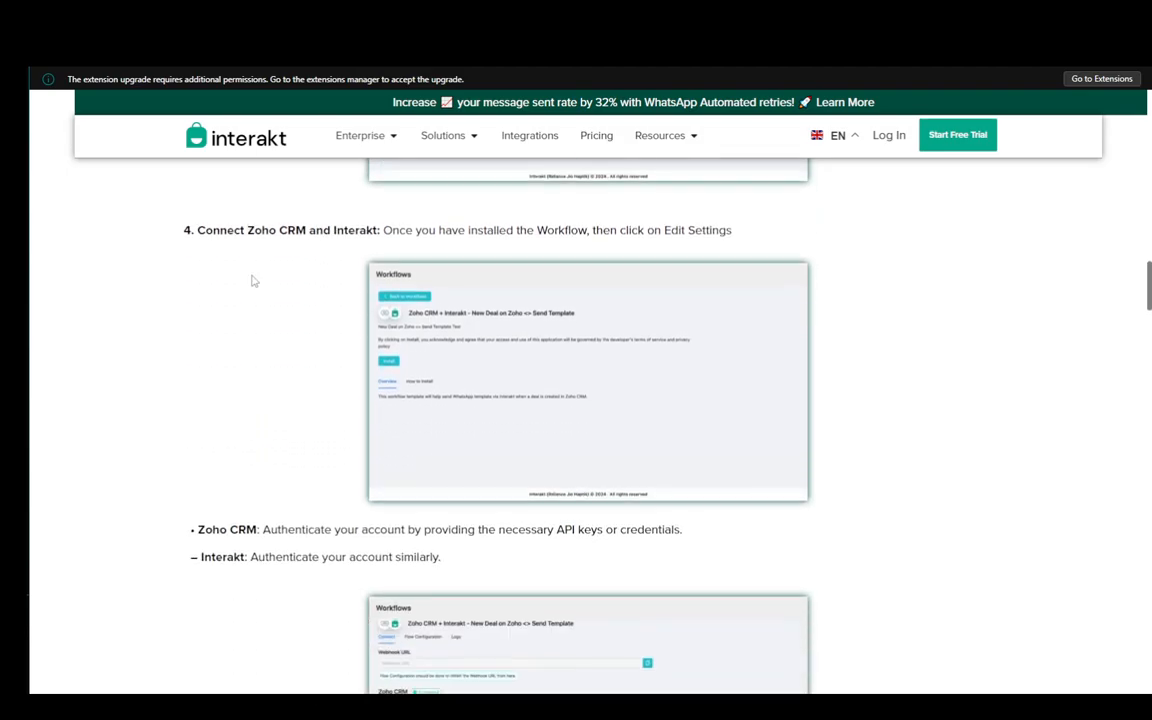
{"action": "mouse_move", "coordinate": [472, 272]}
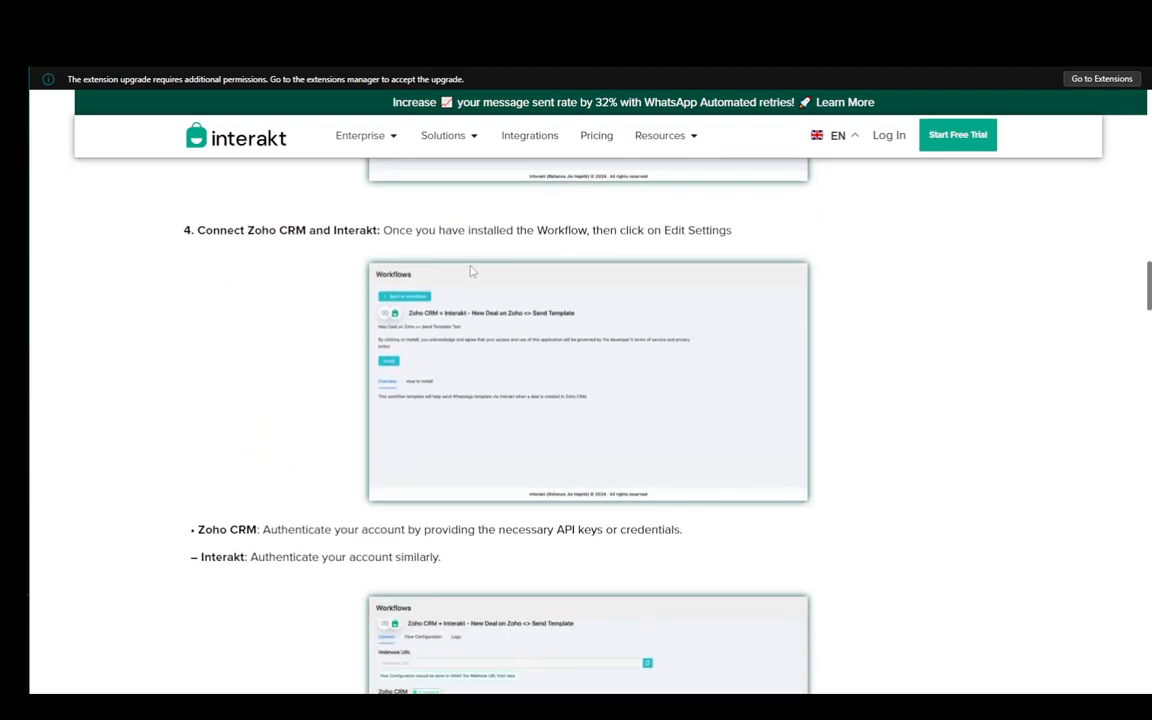
{"action": "mouse_move", "coordinate": [776, 290]}
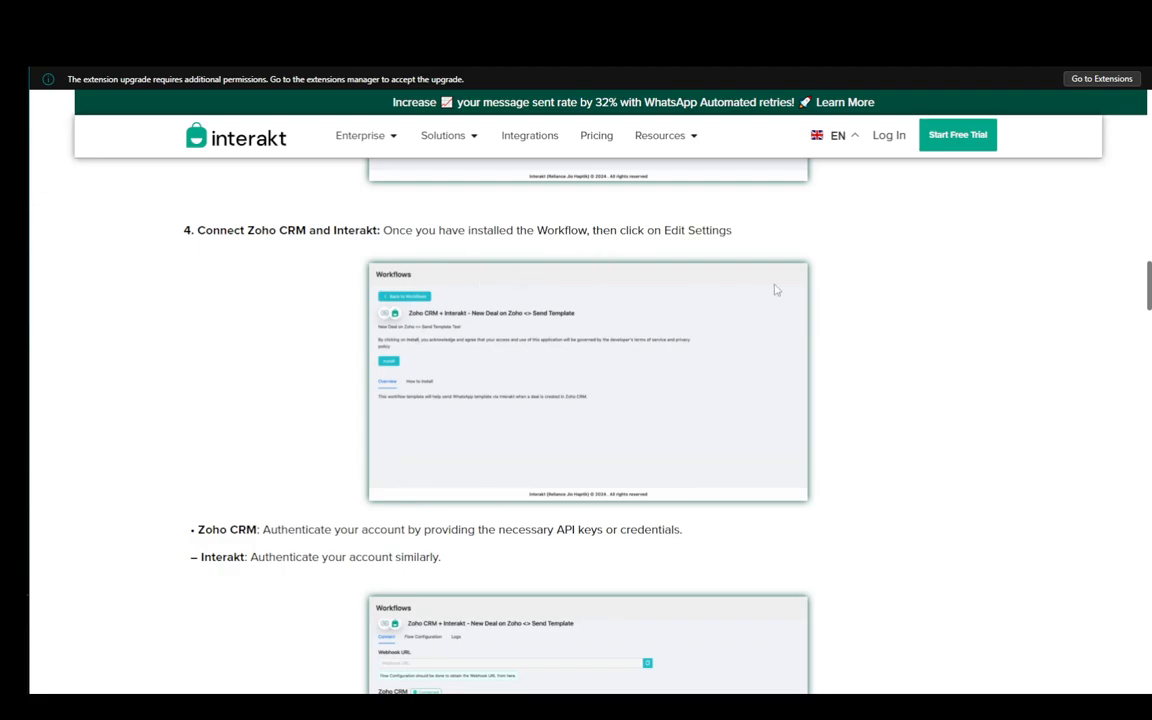
{"action": "scroll", "scroll_direction": "down", "scroll_amount": 3}
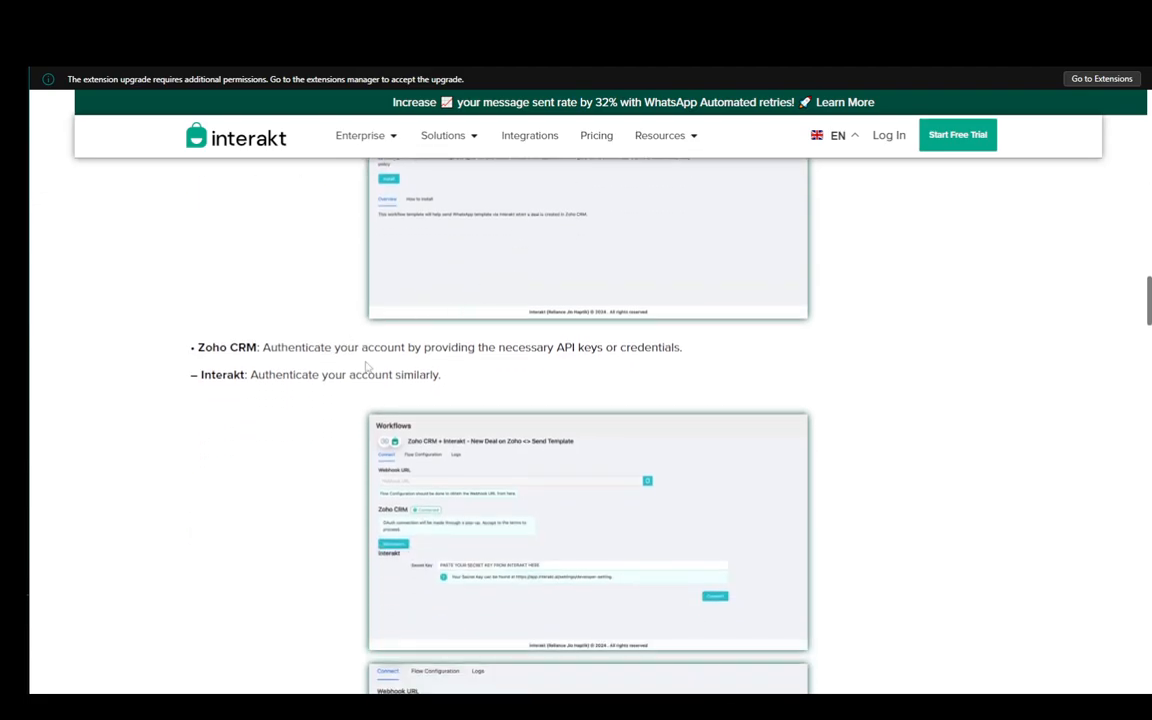
{"action": "scroll", "scroll_direction": "down", "scroll_amount": 3}
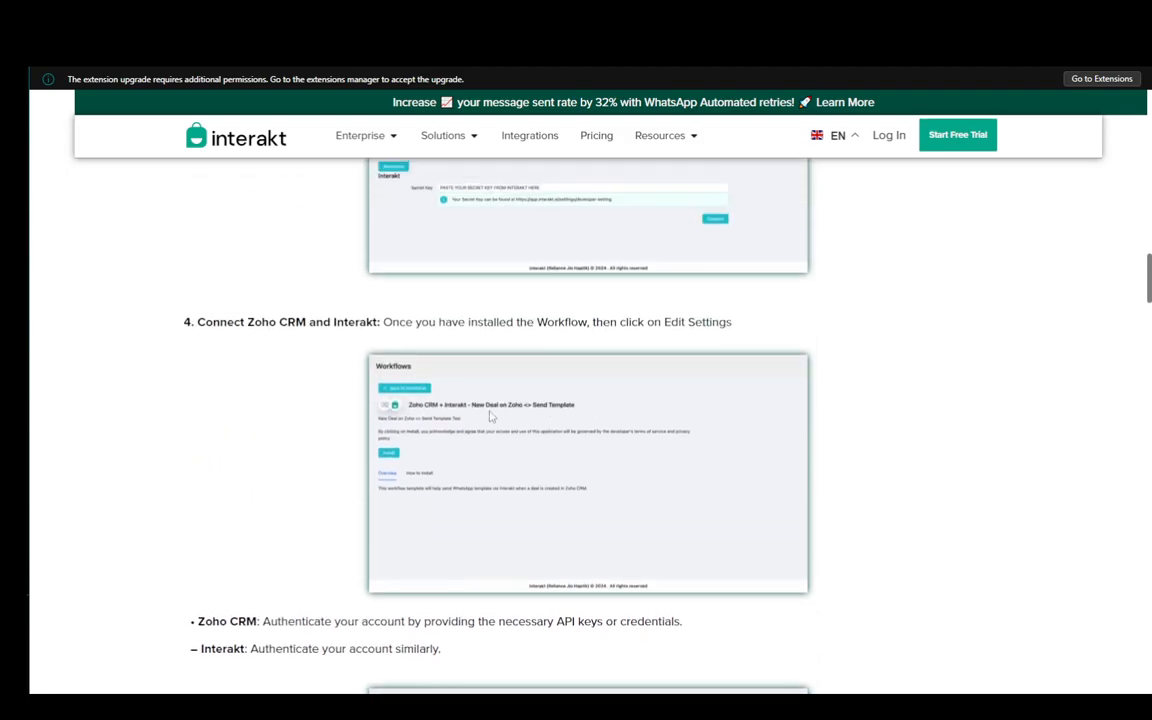
{"action": "scroll", "scroll_direction": "down", "scroll_amount": 3}
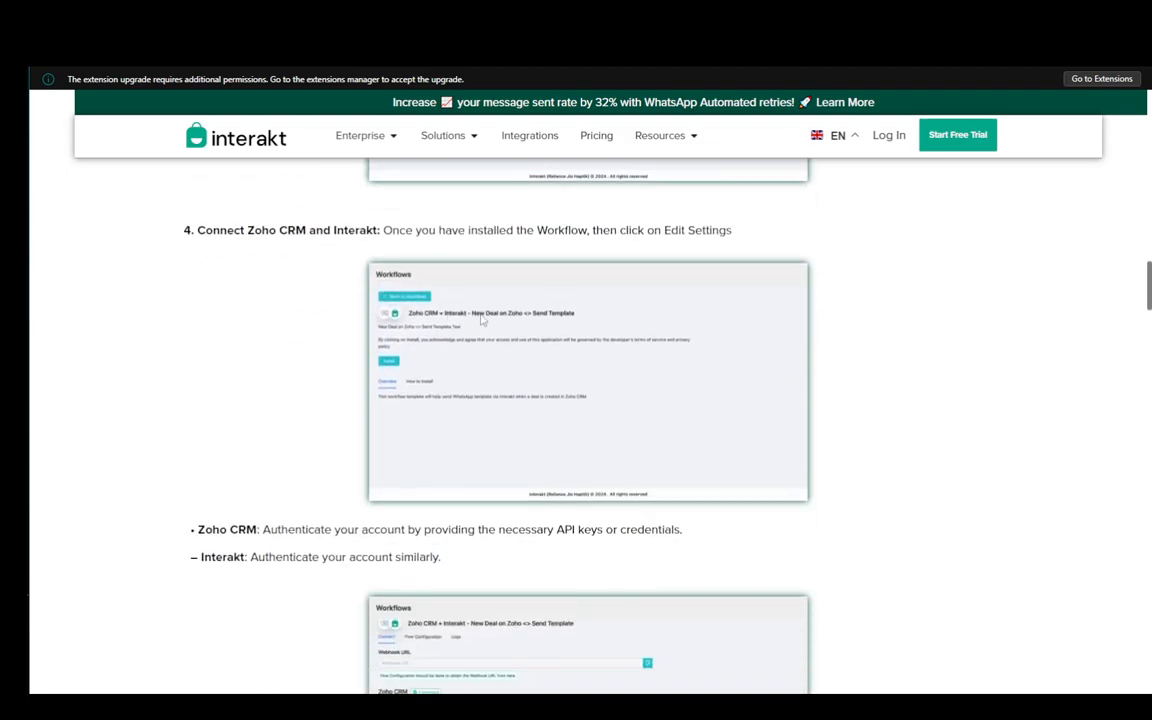
{"action": "mouse_move", "coordinate": [504, 380]}
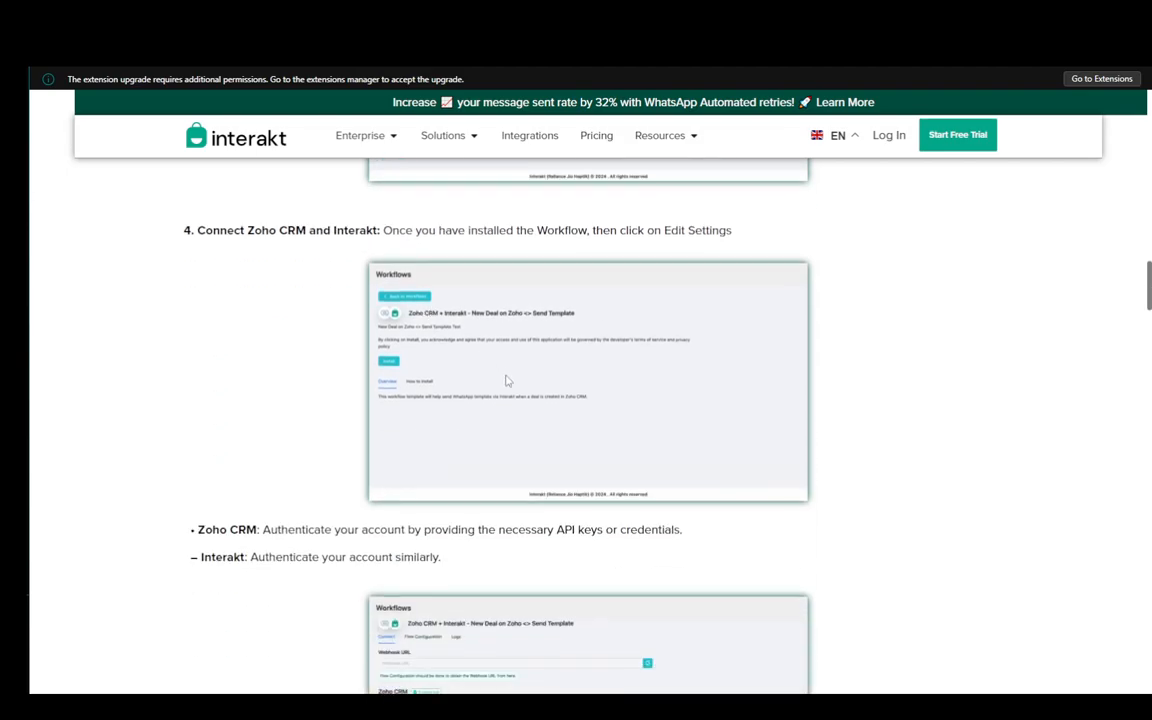
- Continue down to step 5, Flow Configuration, mapping contact fields between Zoho CRM and Interakt
{"action": "scroll", "scroll_direction": "down", "scroll_amount": 3}
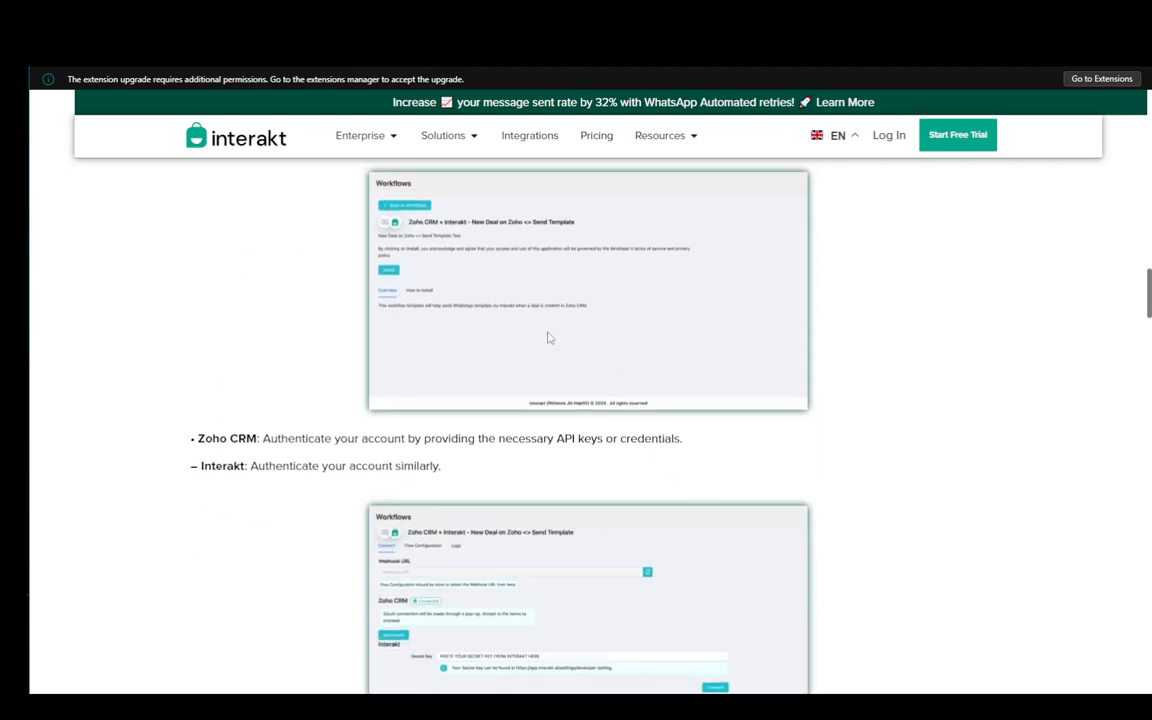
{"action": "scroll", "scroll_direction": "down", "scroll_amount": 3}
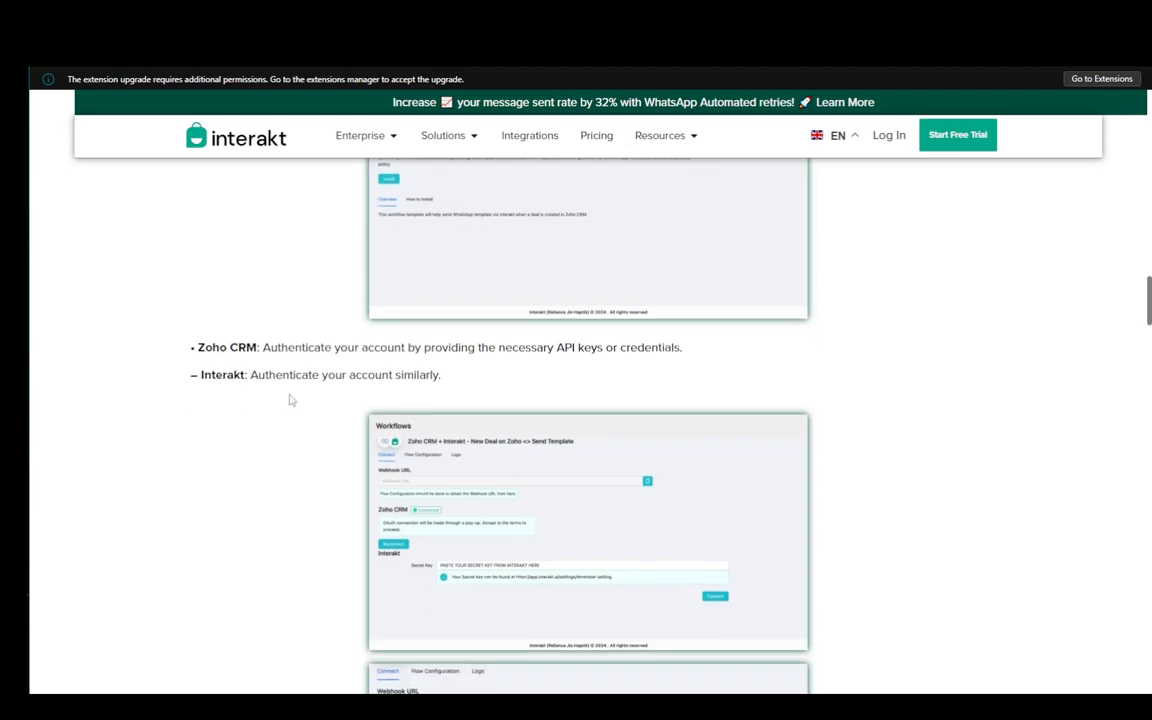
{"action": "scroll", "scroll_direction": "down", "scroll_amount": 3}
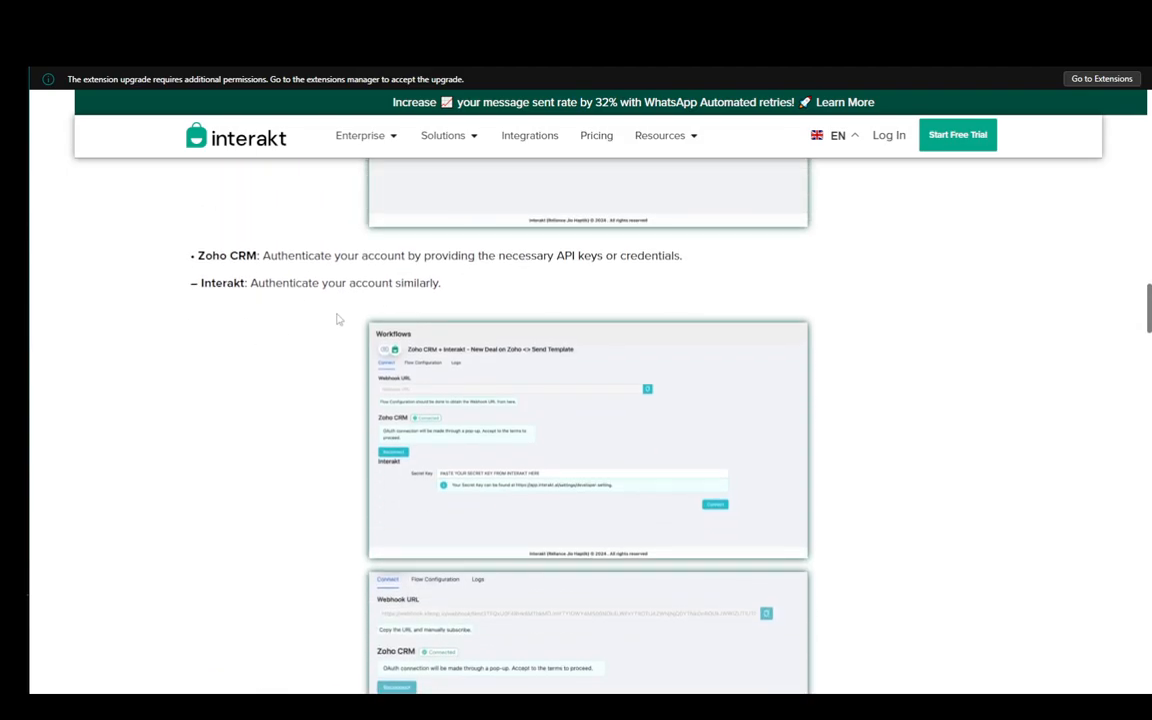
{"action": "scroll", "scroll_direction": "down", "scroll_amount": 3}
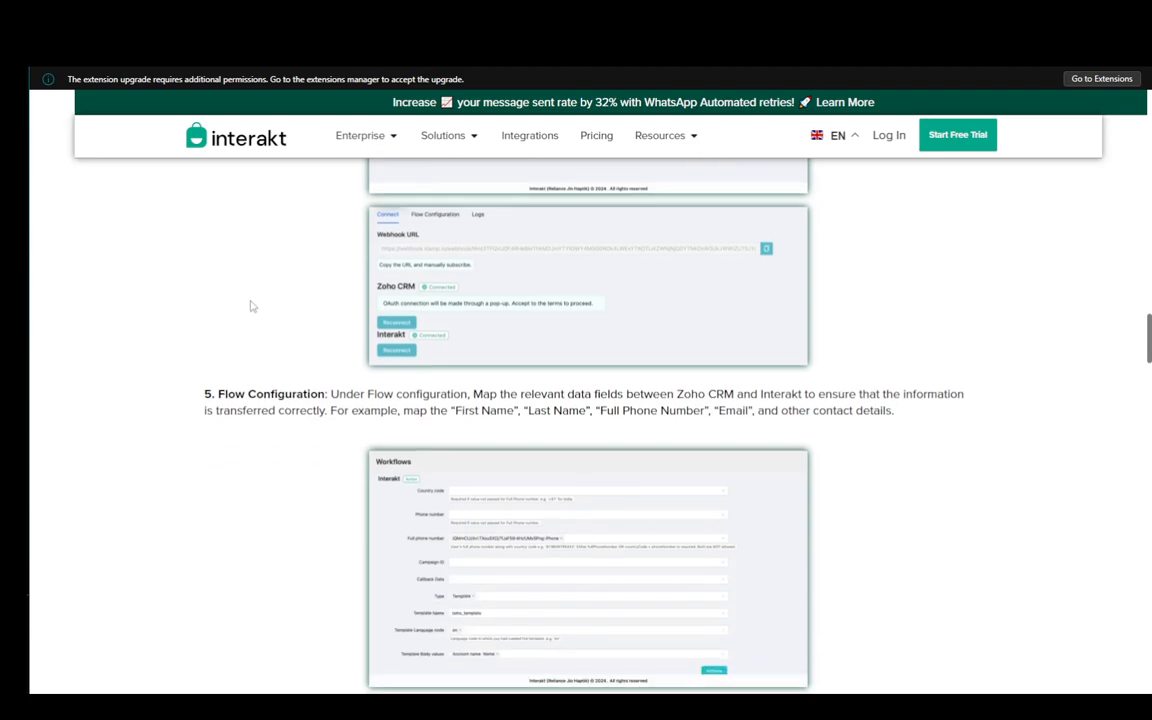
- Scroll through the step 5 Flow Configuration field-mapping screenshots
{"action": "scroll", "scroll_direction": "down", "scroll_amount": 3}
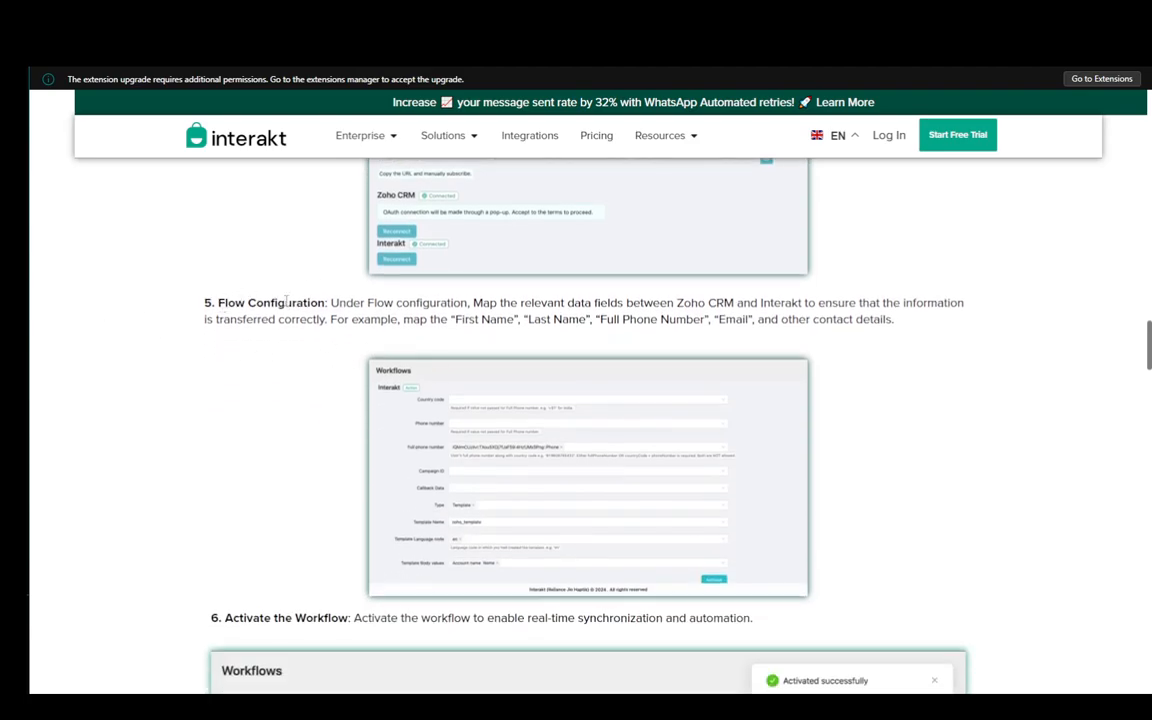
{"action": "mouse_move", "coordinate": [536, 344]}
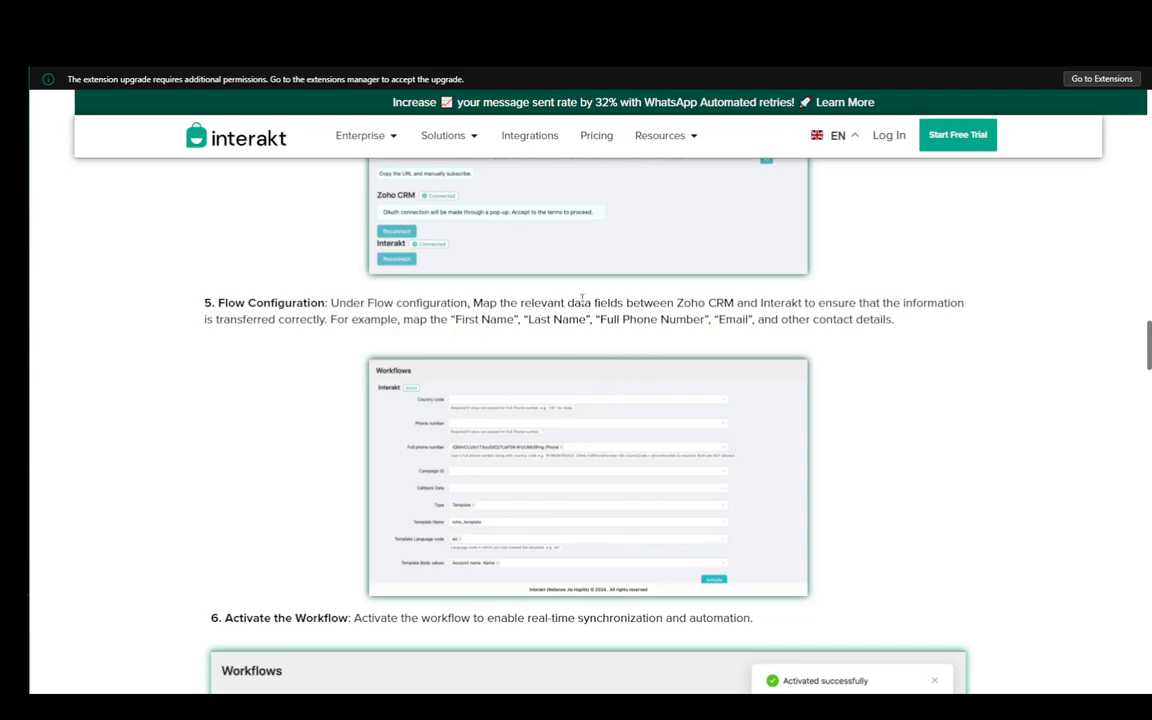
{"action": "scroll", "scroll_direction": "down", "scroll_amount": 3}
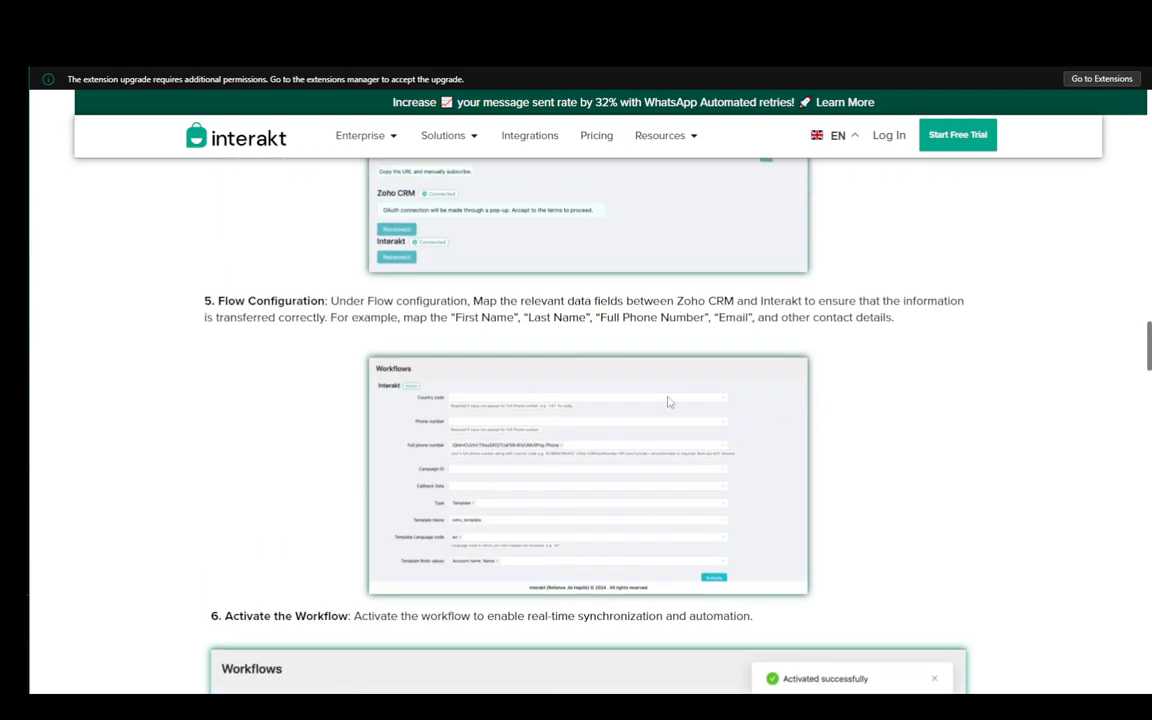
{"action": "scroll", "scroll_direction": "down", "scroll_amount": 3}
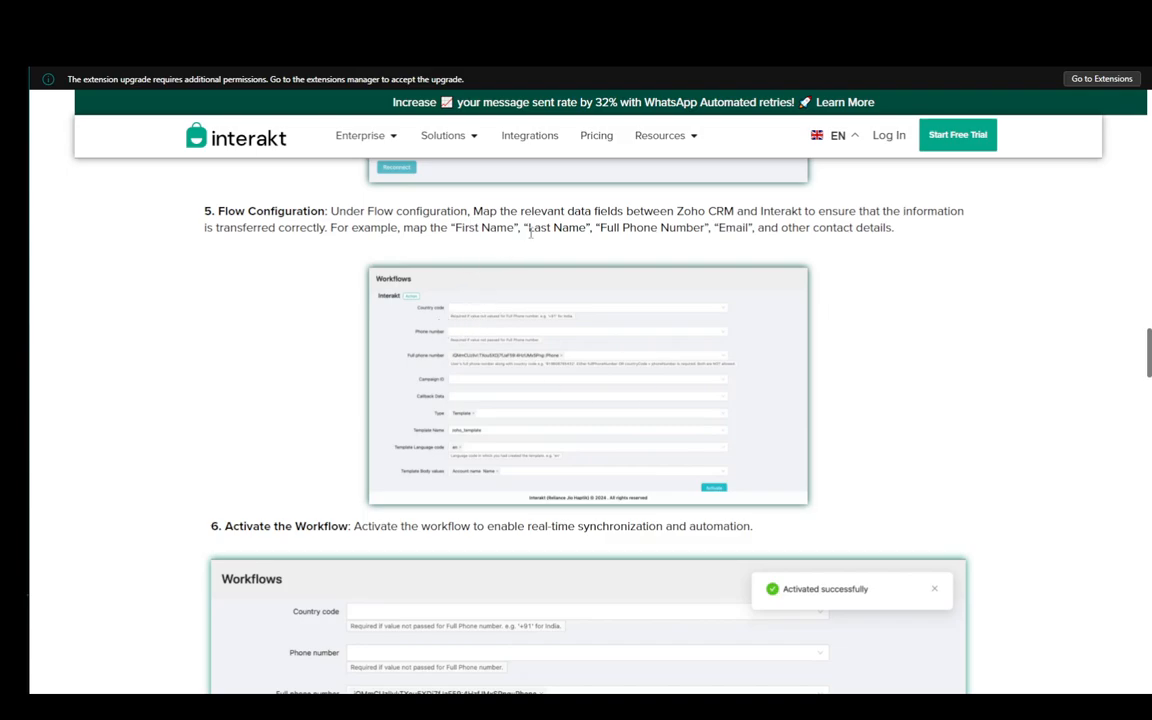
{"action": "scroll", "scroll_direction": "down", "scroll_amount": 3}
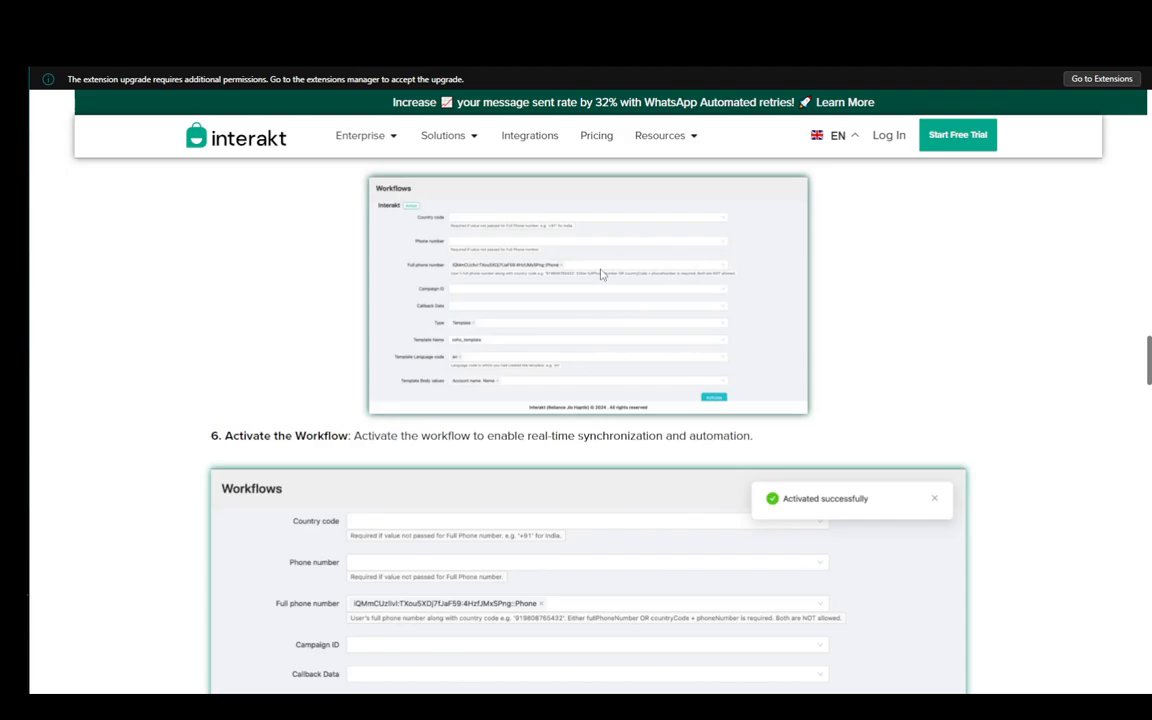
- Reach step 6, Activate the Workflow, with its example form and activation confirmation
{"action": "scroll", "scroll_direction": "down", "scroll_amount": 3}
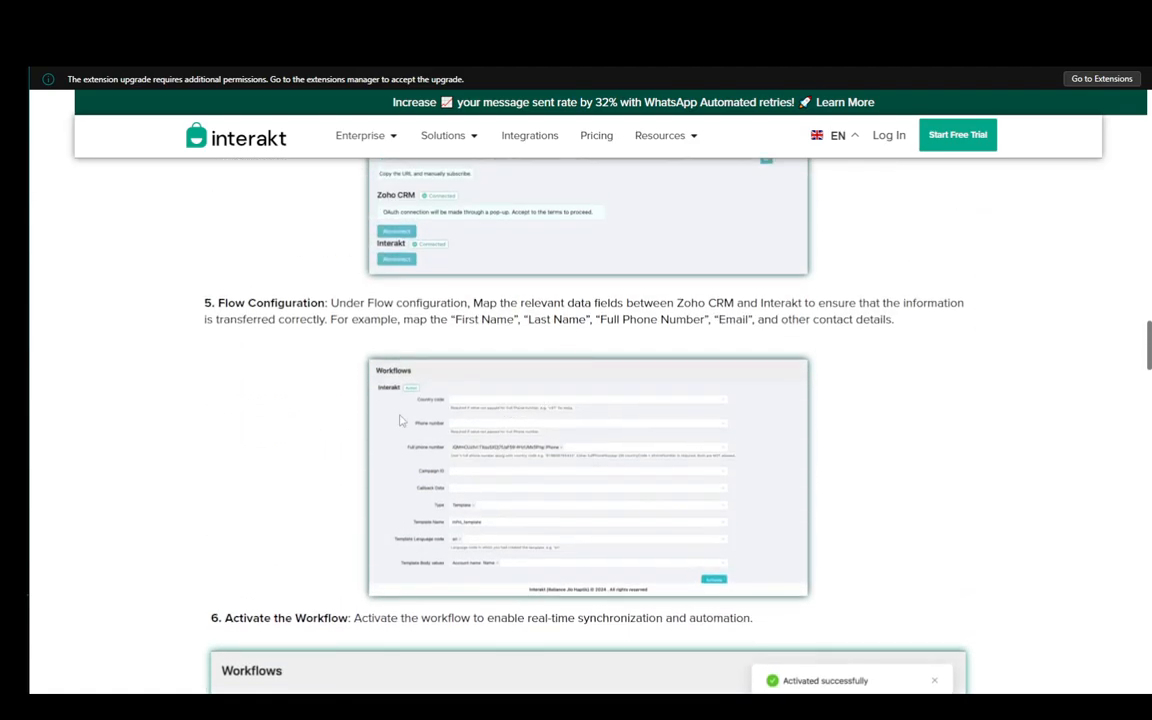
{"action": "scroll", "scroll_direction": "down", "scroll_amount": 3}
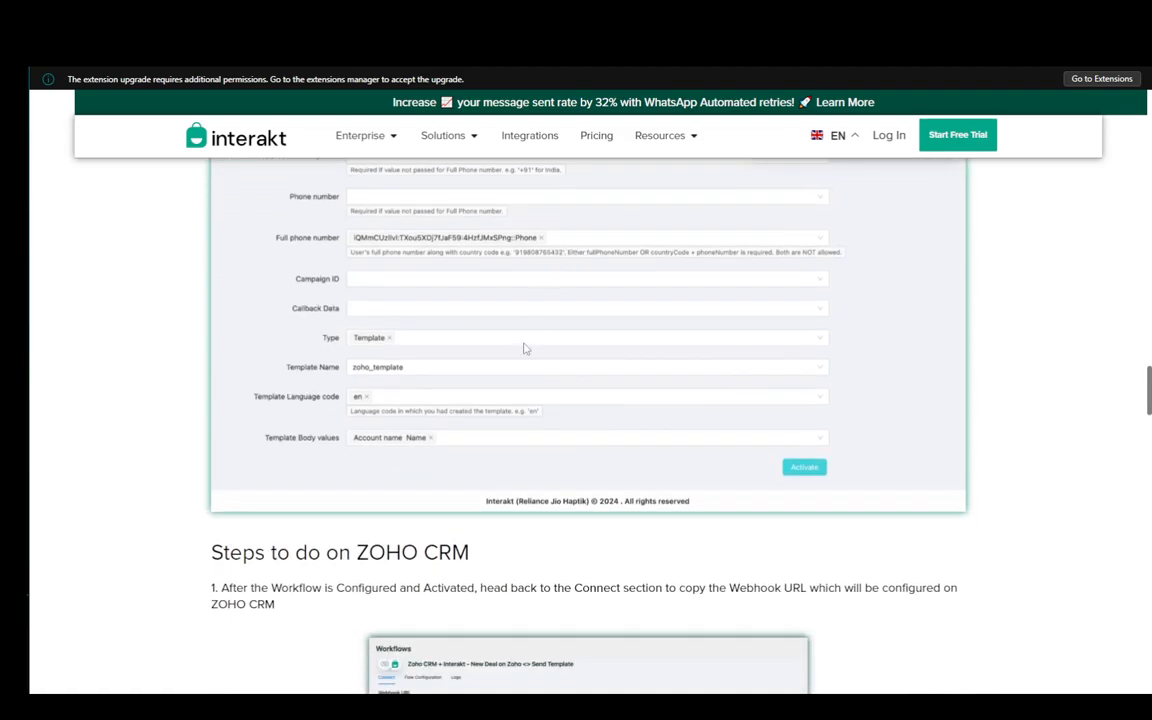
{"action": "left_click", "coordinate": [804, 466]}
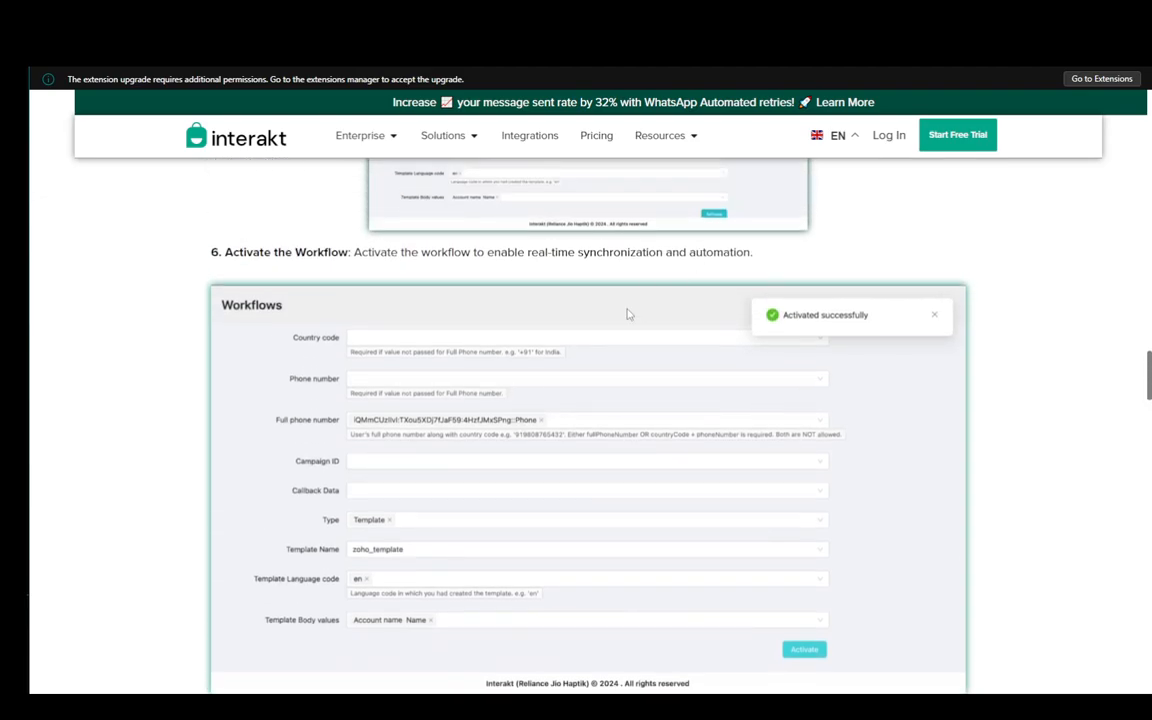
- Scroll to 'Steps to do on ZOHO CRM' and its steps 1 to 3, reaching the Workflow Rules instruction
{"action": "scroll", "scroll_direction": "down", "scroll_amount": 3}
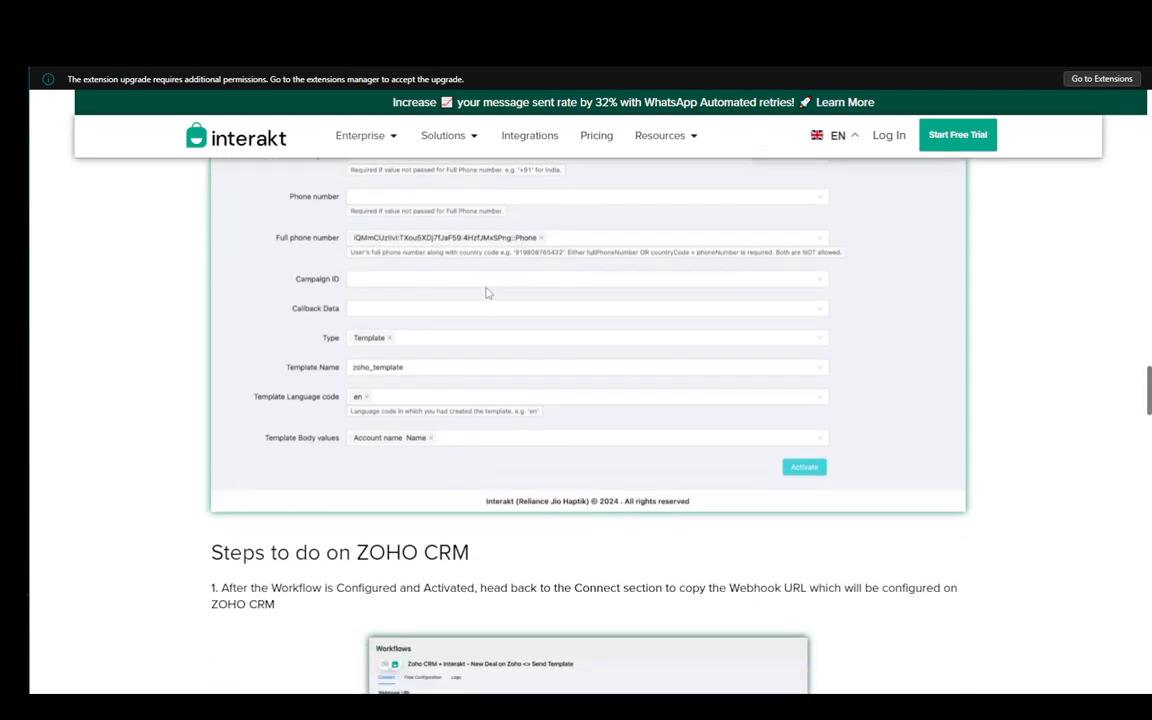
{"action": "scroll", "scroll_direction": "down", "scroll_amount": 3}
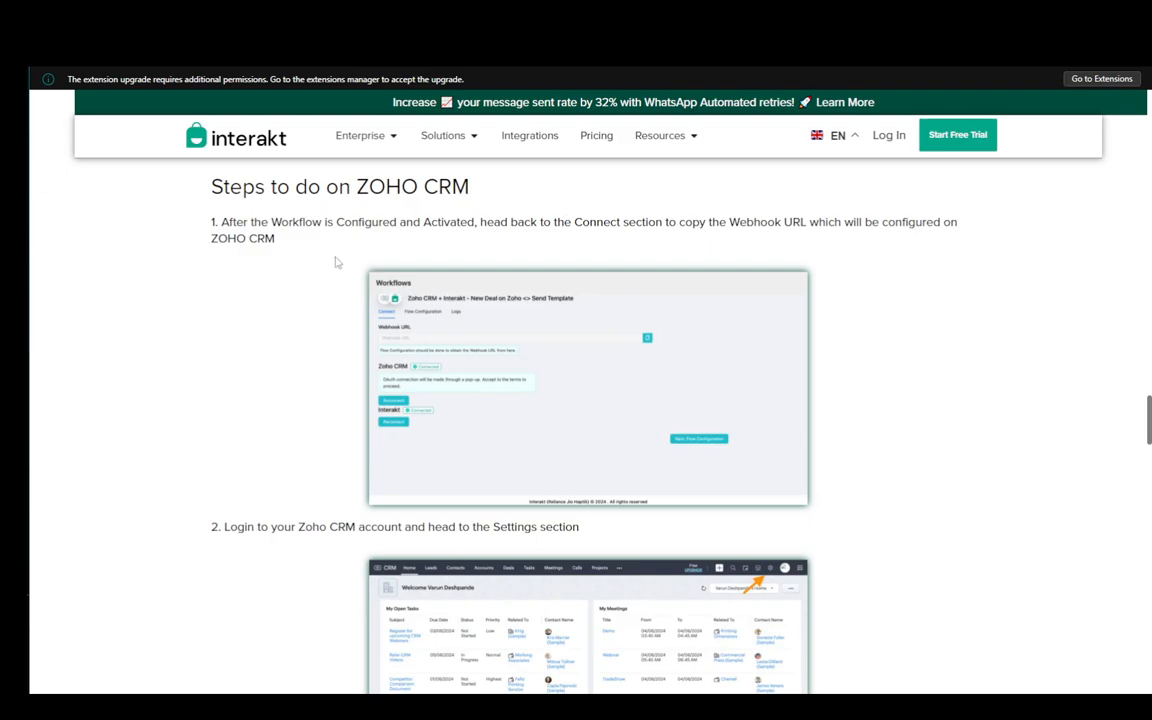
{"action": "mouse_move", "coordinate": [638, 258]}
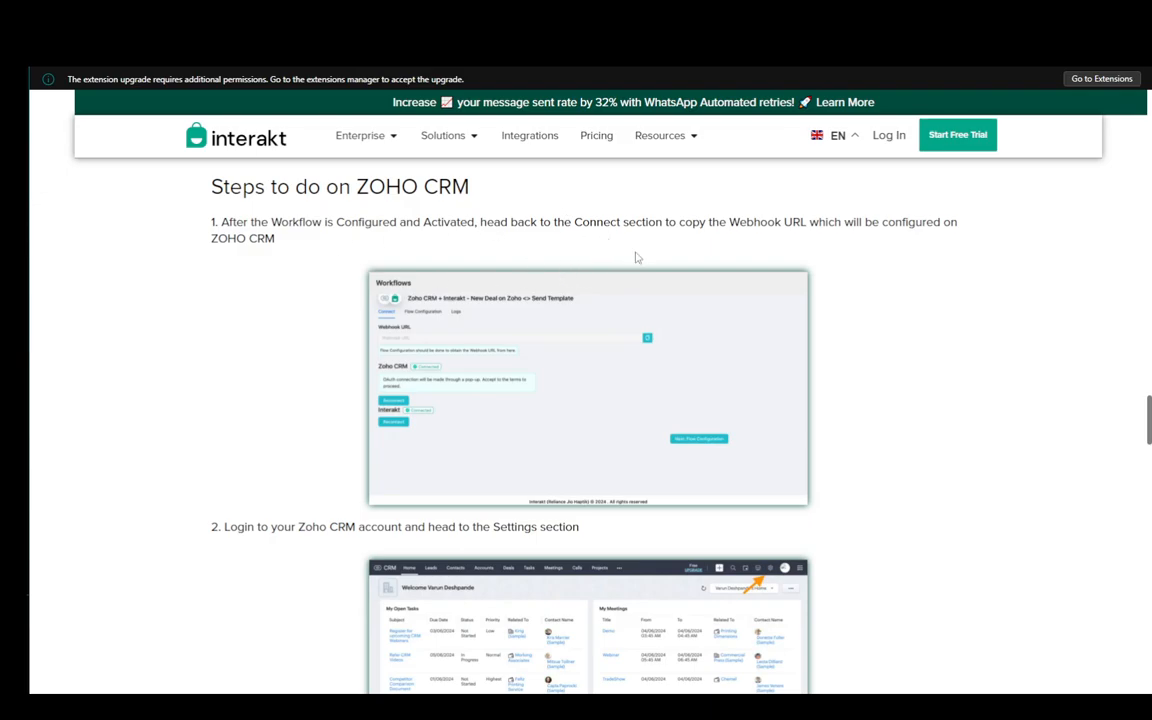
{"action": "mouse_move", "coordinate": [770, 220]}
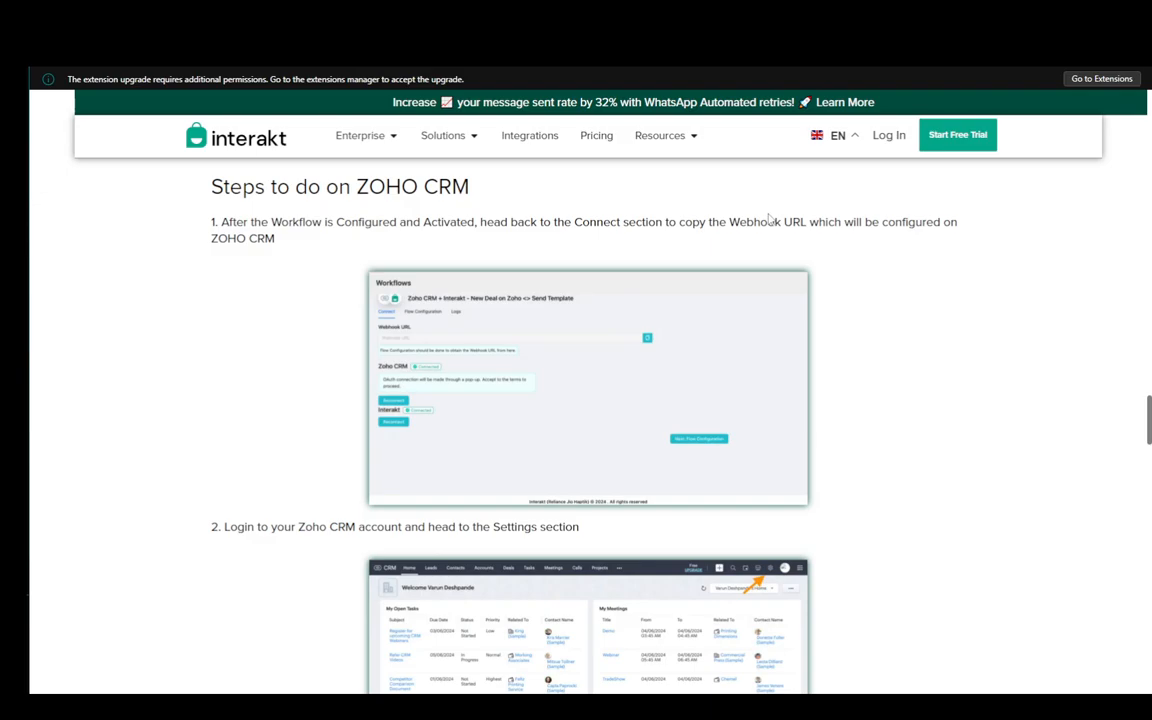
{"action": "scroll", "scroll_direction": "down", "scroll_amount": 3}
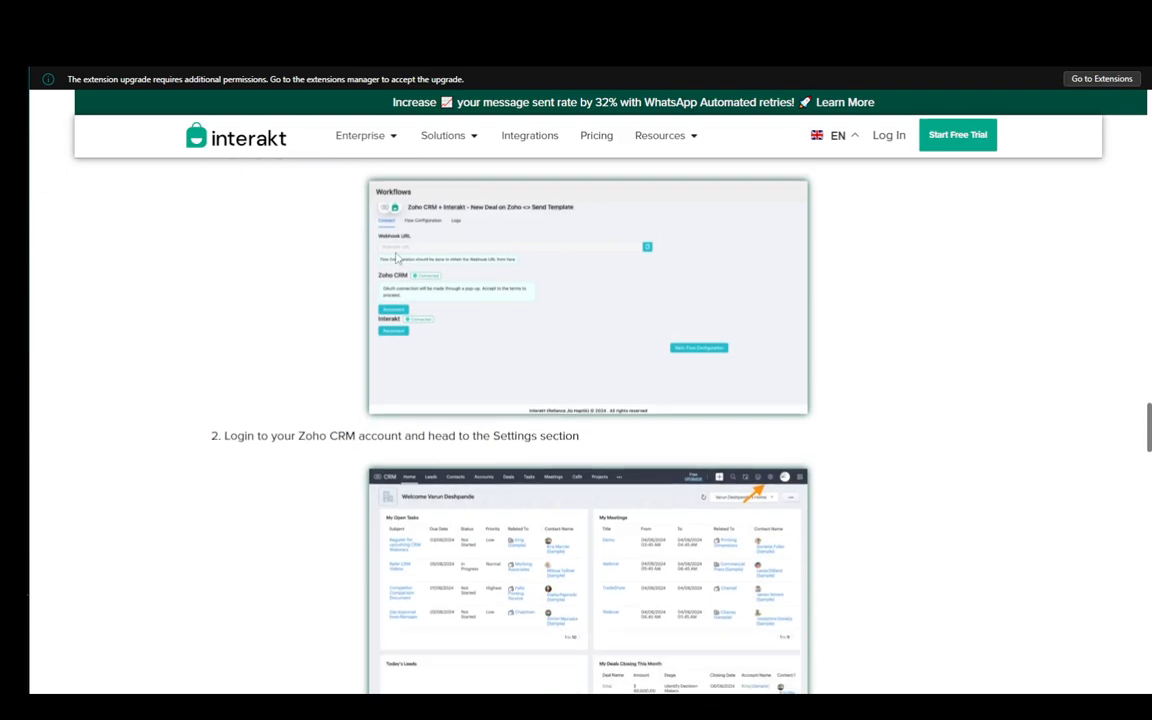
{"action": "scroll", "scroll_direction": "down", "scroll_amount": 3}
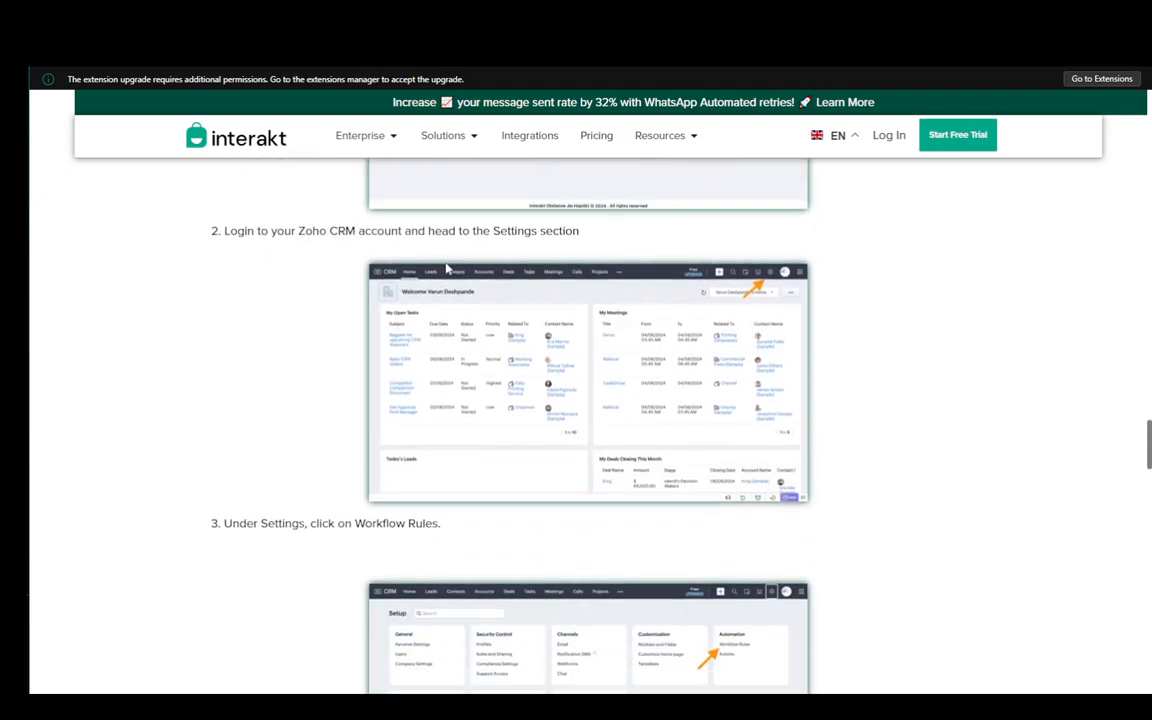
{"action": "scroll", "scroll_direction": "down", "scroll_amount": 3}
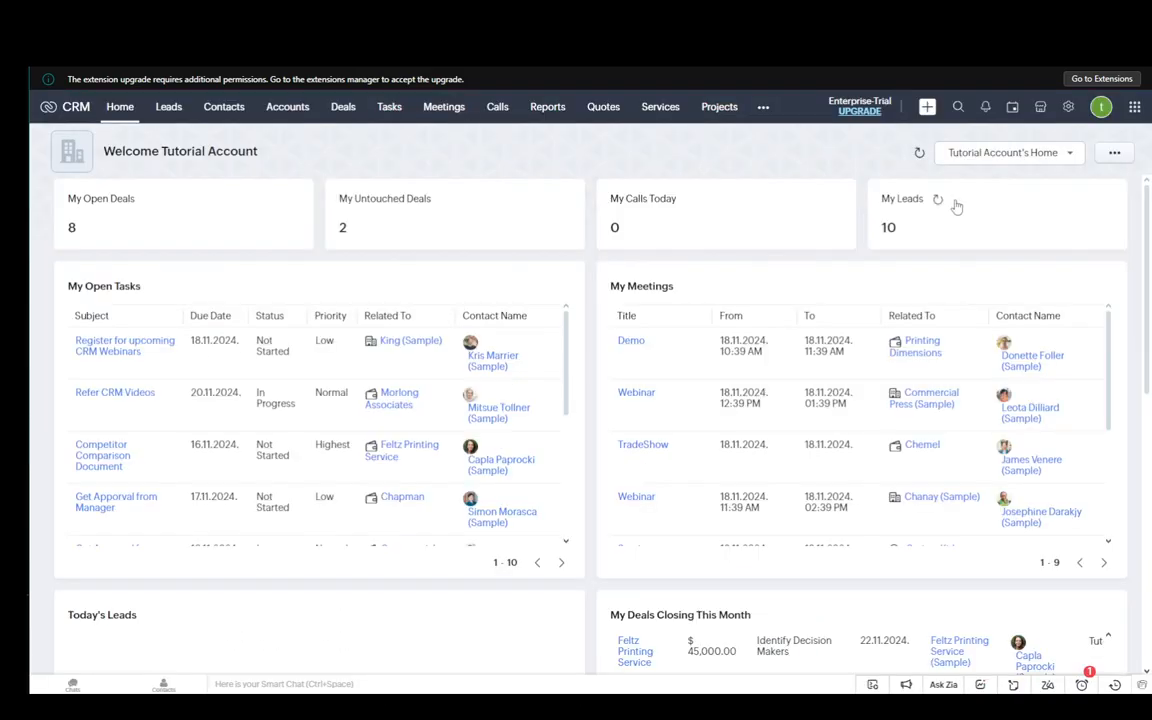
- Show Zoho CRM Setup with Automation > Workflow Rules, then return to the guide's webhook rule step
{"action": "left_click", "coordinate": [1058, 108]}
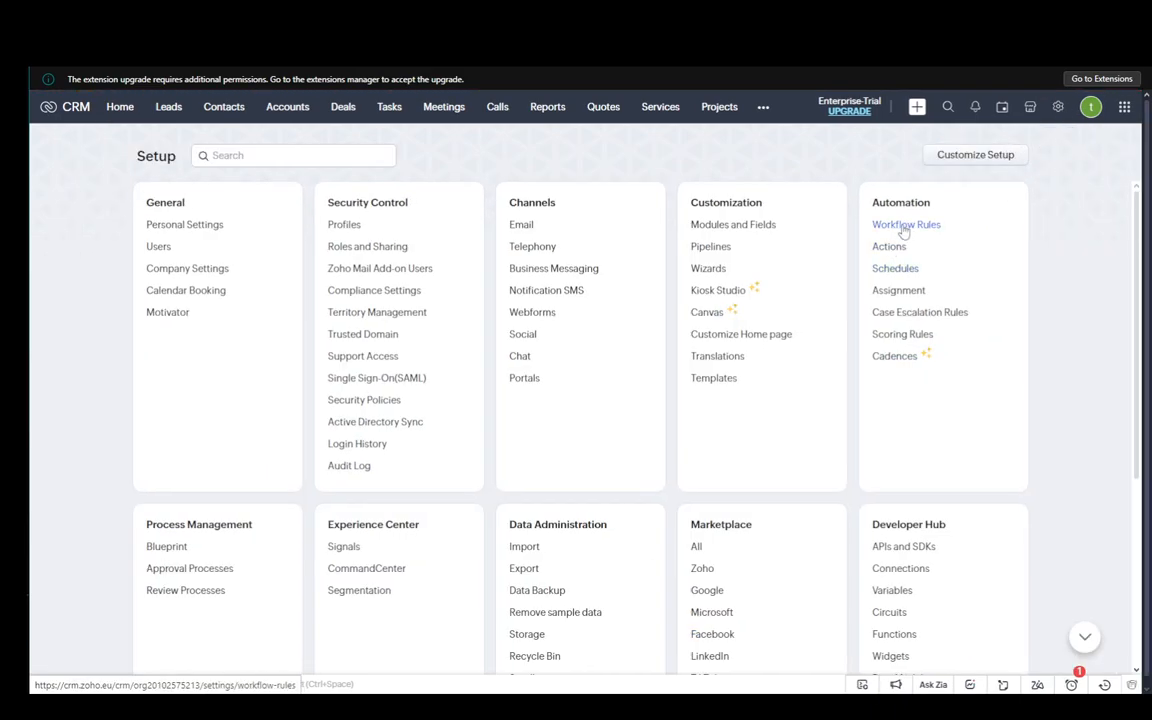
{"action": "left_click", "coordinate": [906, 224]}
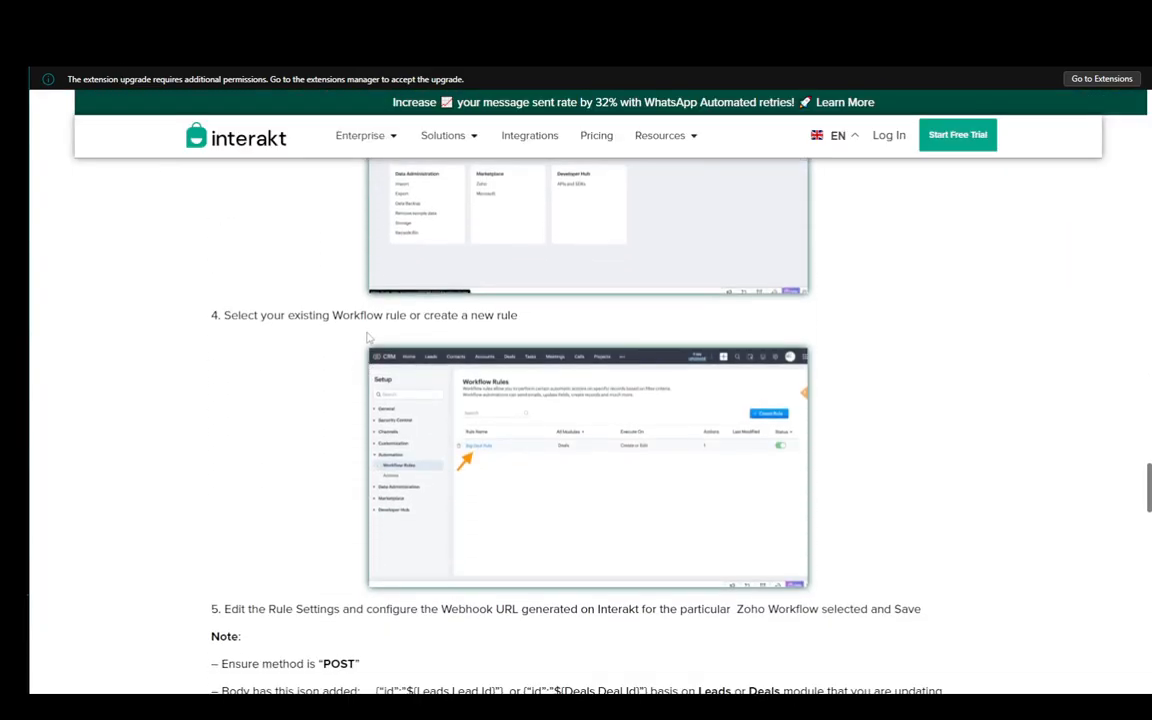
{"action": "scroll", "scroll_direction": "down", "scroll_amount": 3}
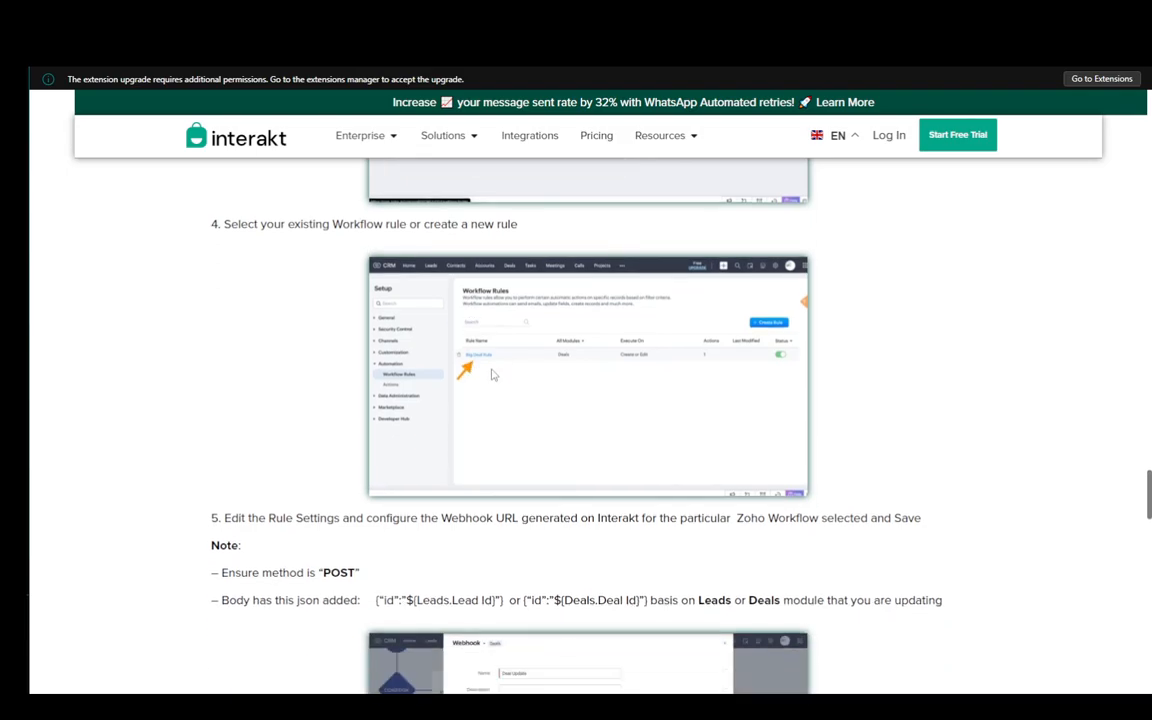
{"action": "scroll", "scroll_direction": "down", "scroll_amount": 3}
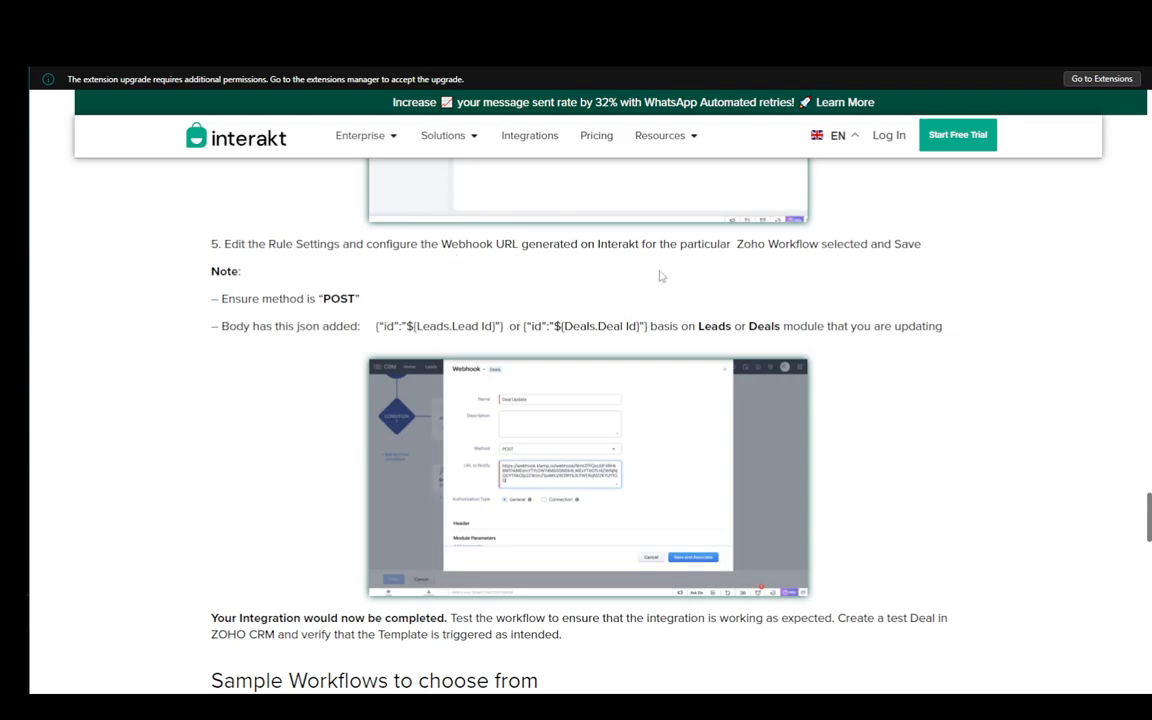
{"action": "mouse_move", "coordinate": [836, 272]}
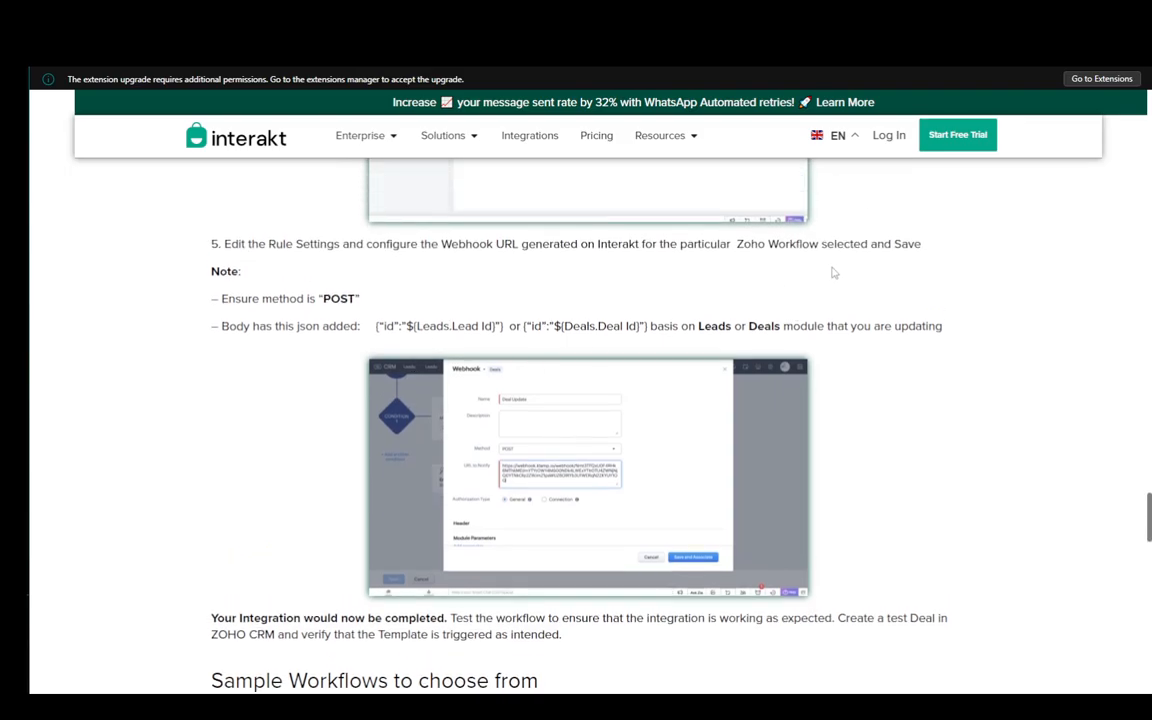
{"action": "mouse_move", "coordinate": [496, 276]}
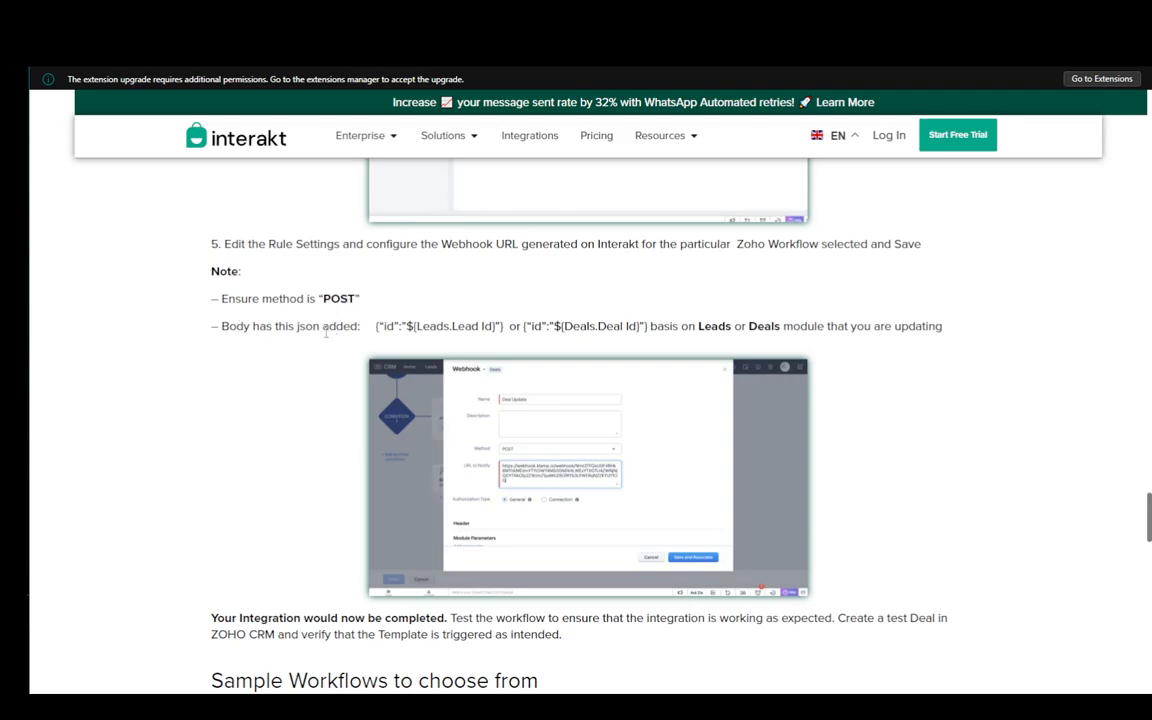
- Highlight the webhook step's POST method note and scroll to the JSON body notes and completion message
{"action": "left_click_drag", "start_coordinate": [376, 326], "coordinate": [620, 326]}
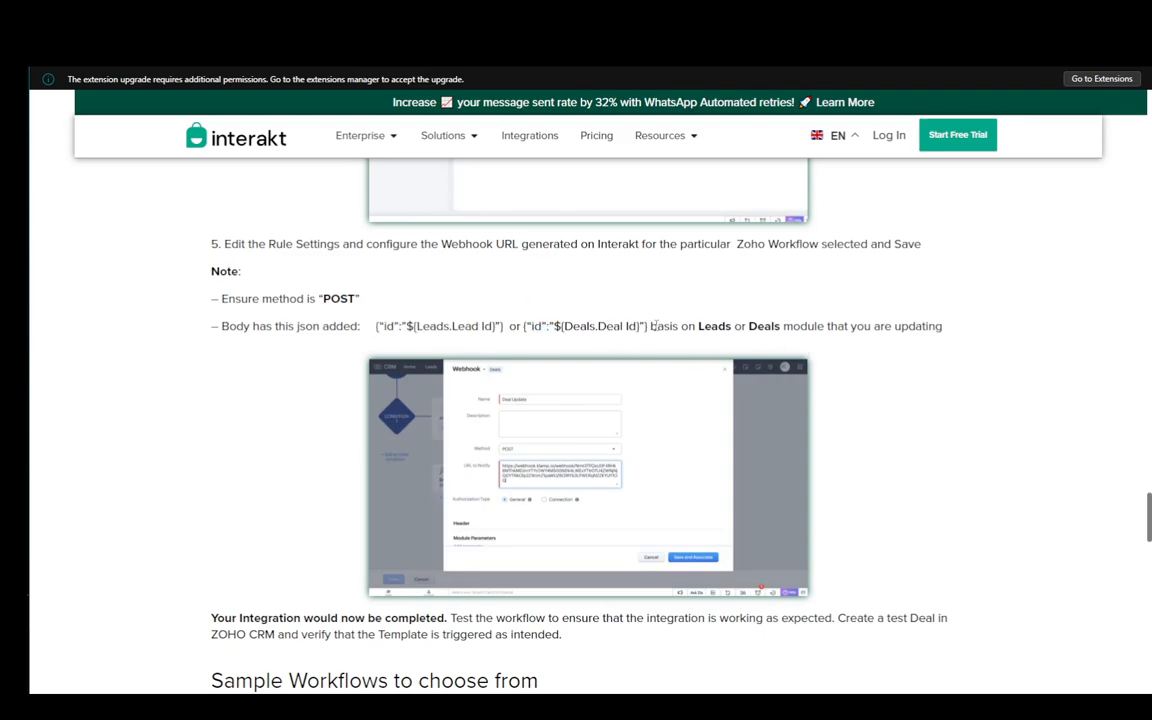
{"action": "scroll", "scroll_direction": "down", "scroll_amount": 3}
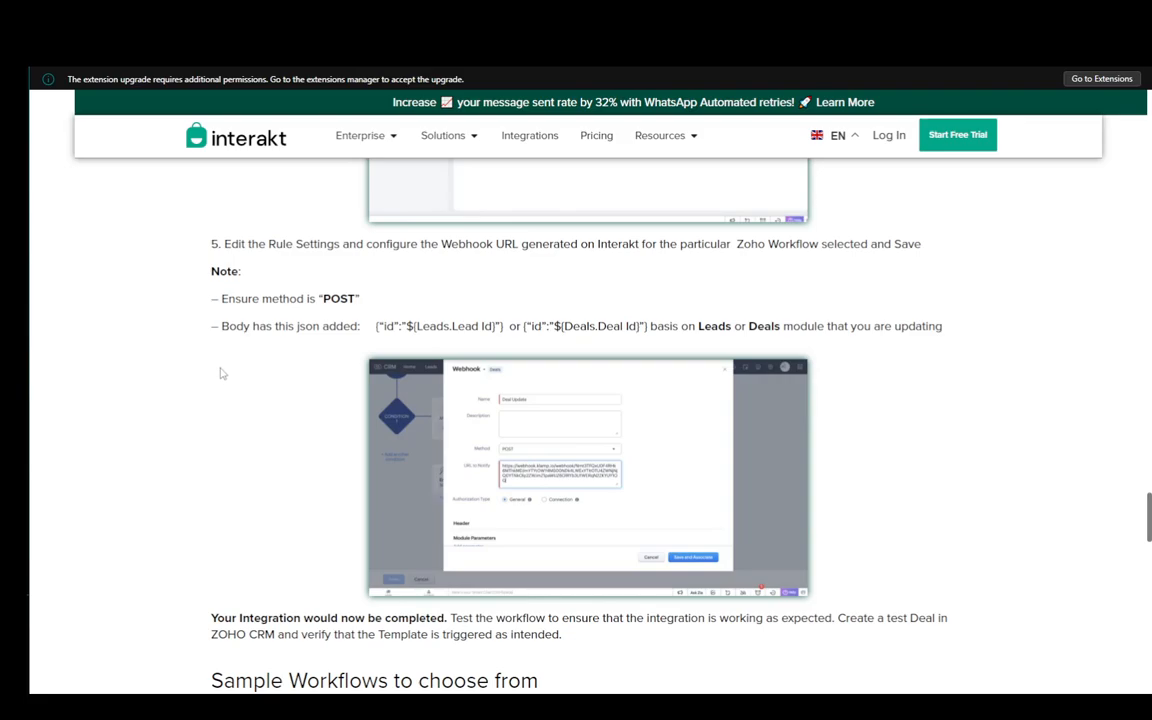
{"action": "mouse_move", "coordinate": [172, 318]}
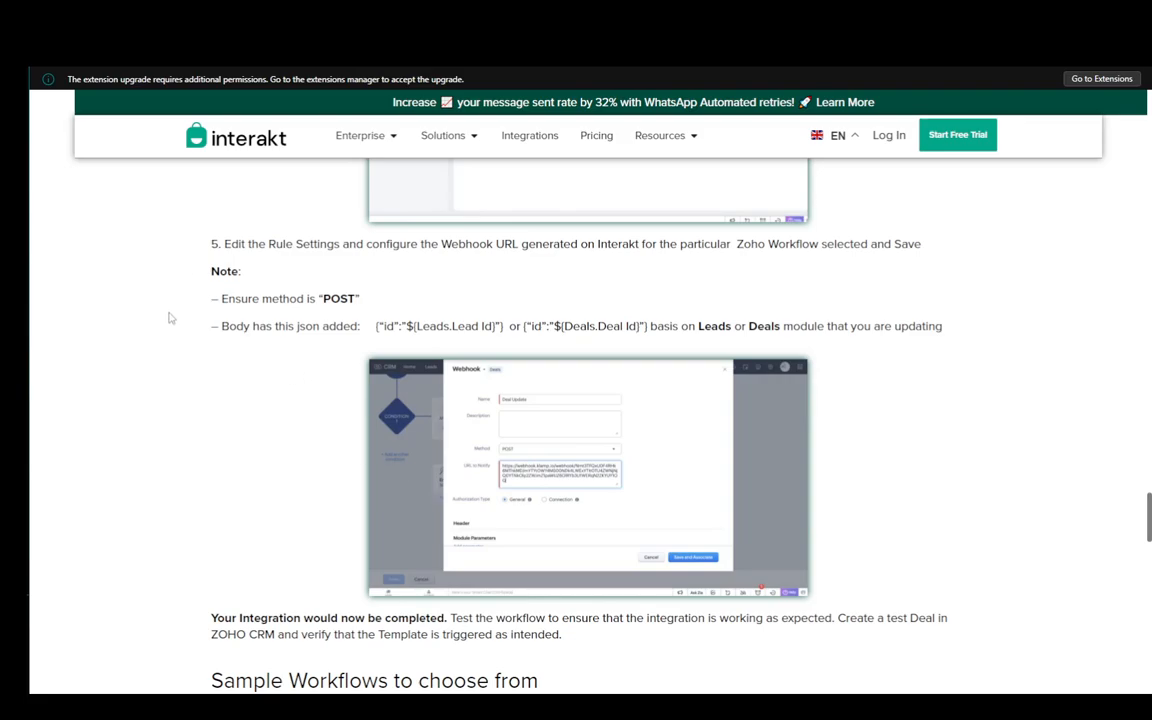
{"action": "mouse_move", "coordinate": [132, 372]}
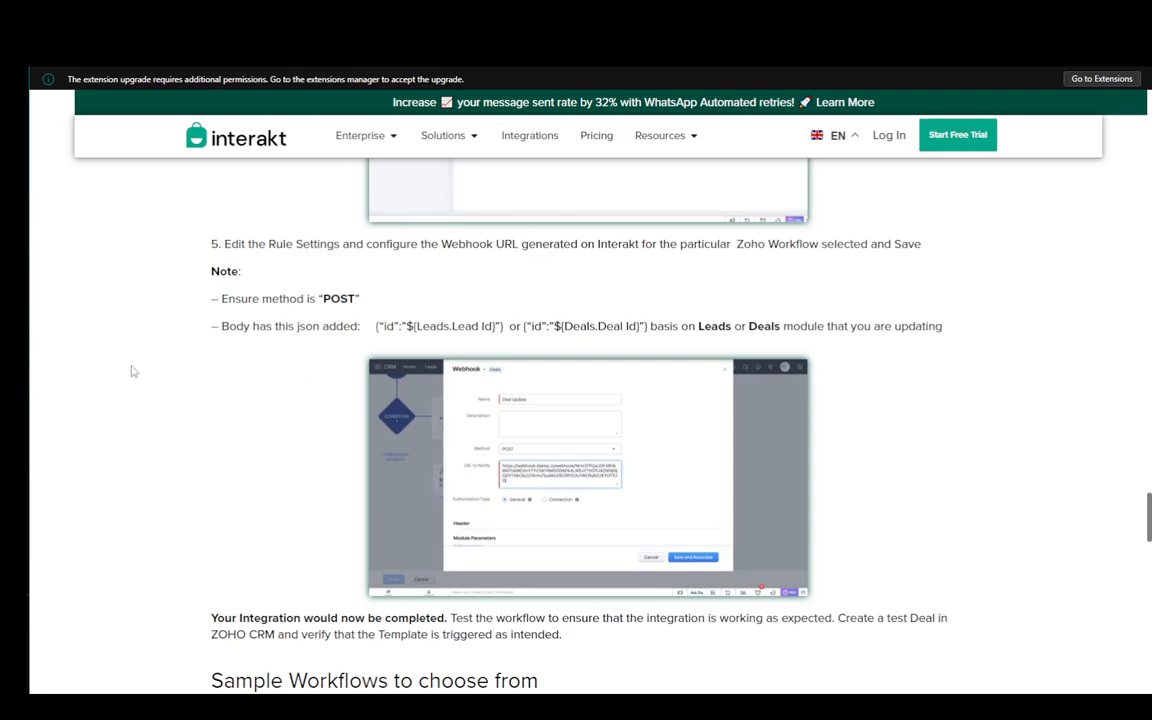